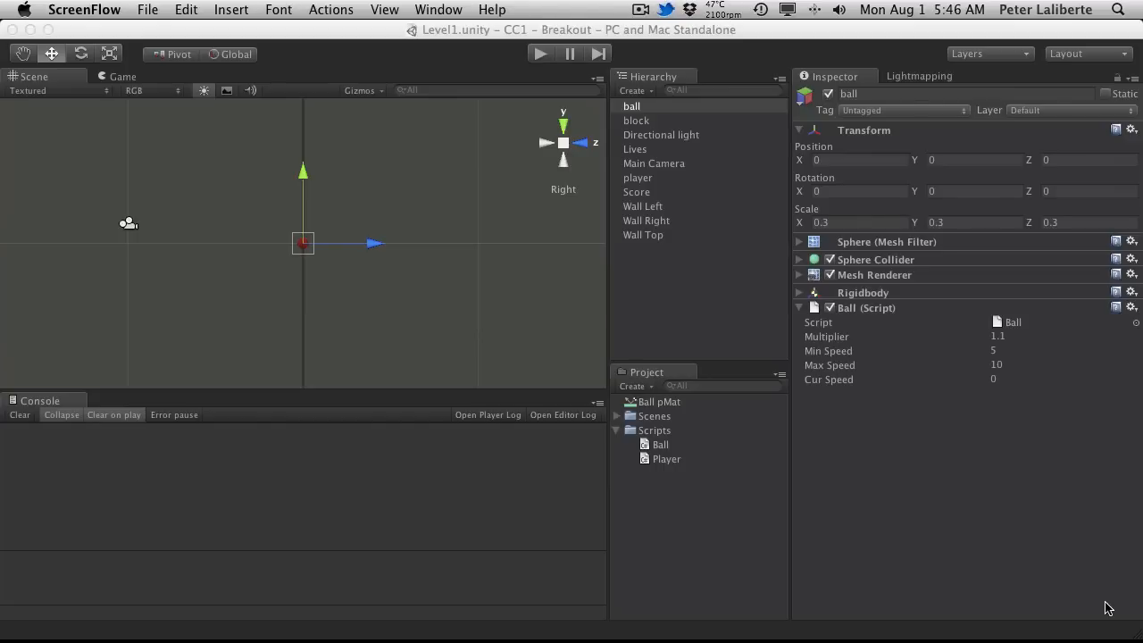
mouse_move(661, 200)
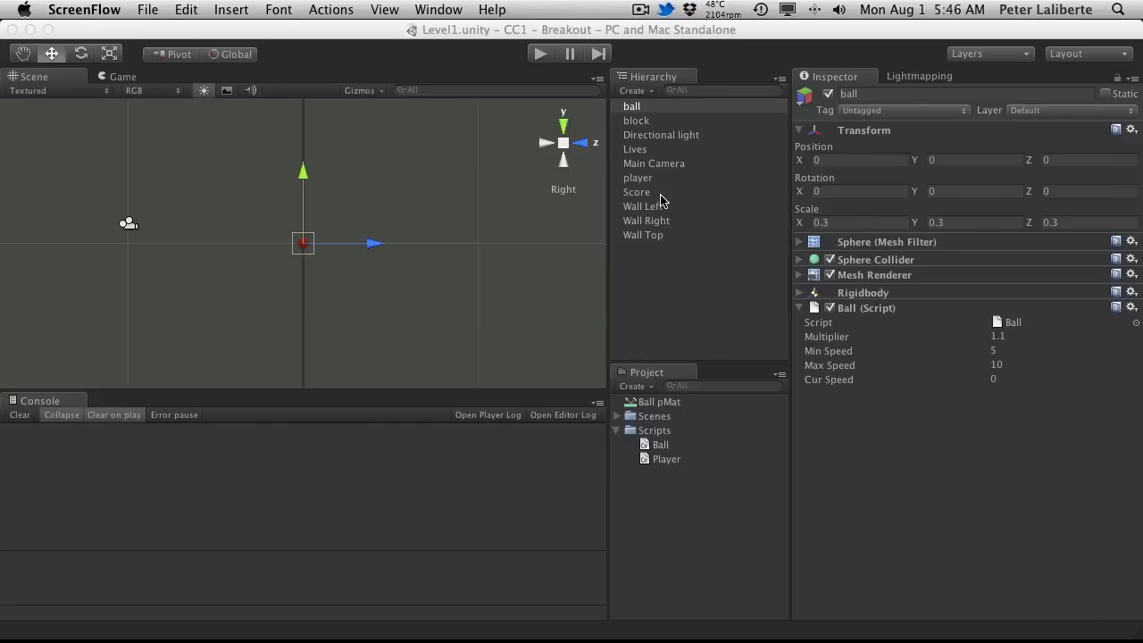
Step: Inspect the Score object's GUIText, then view the running game showing 1,000,000 and Lives: 3
click(636, 191)
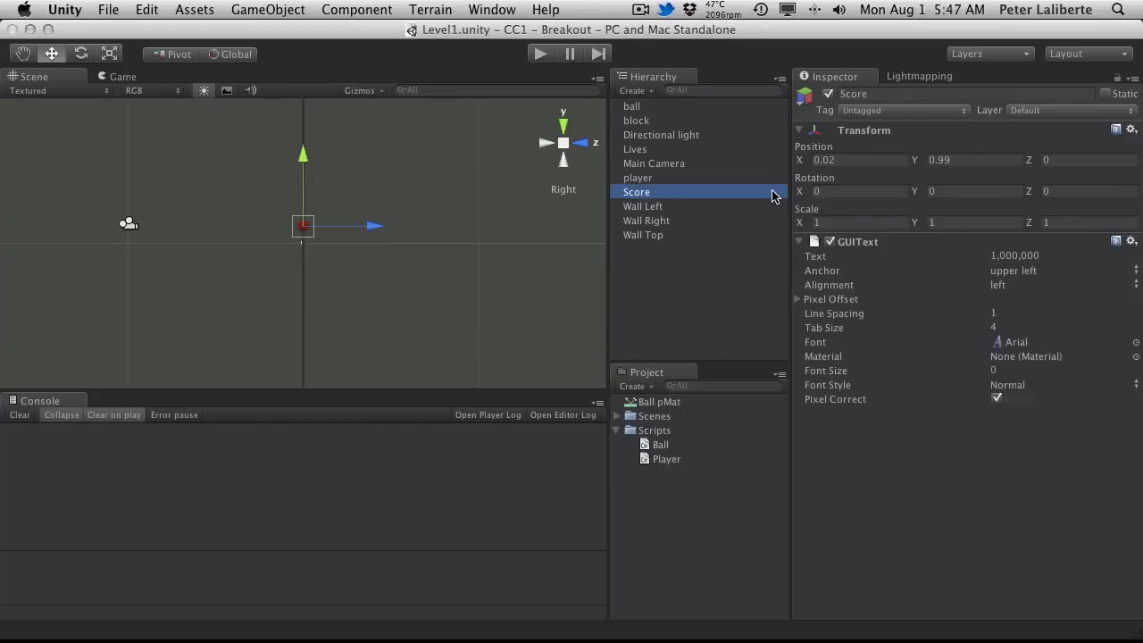
mouse_move(909, 220)
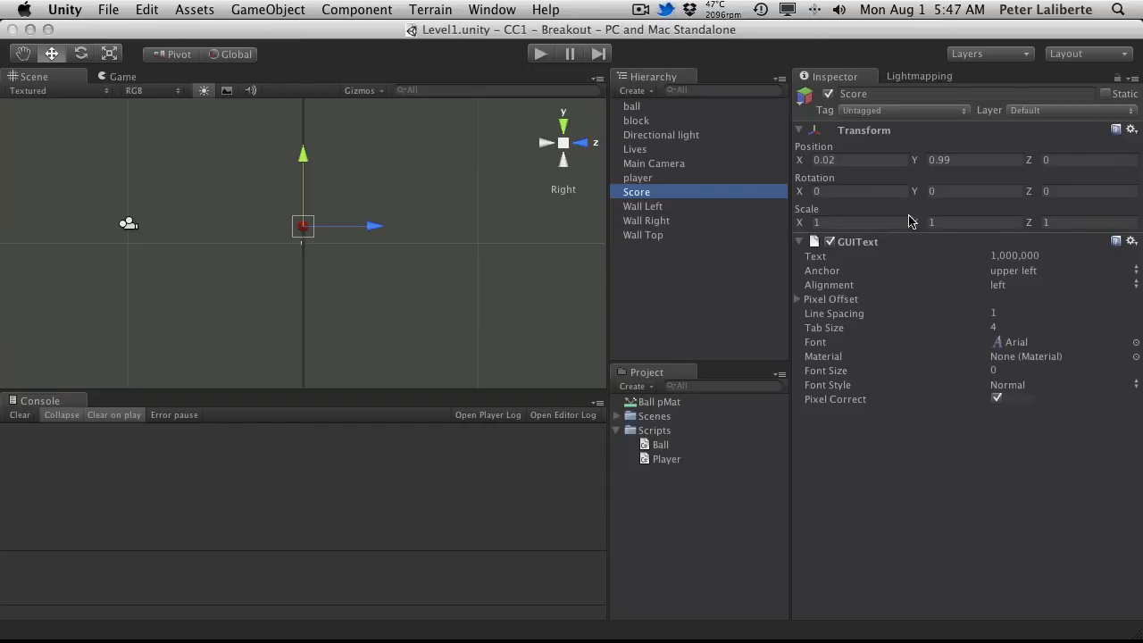
click(121, 77)
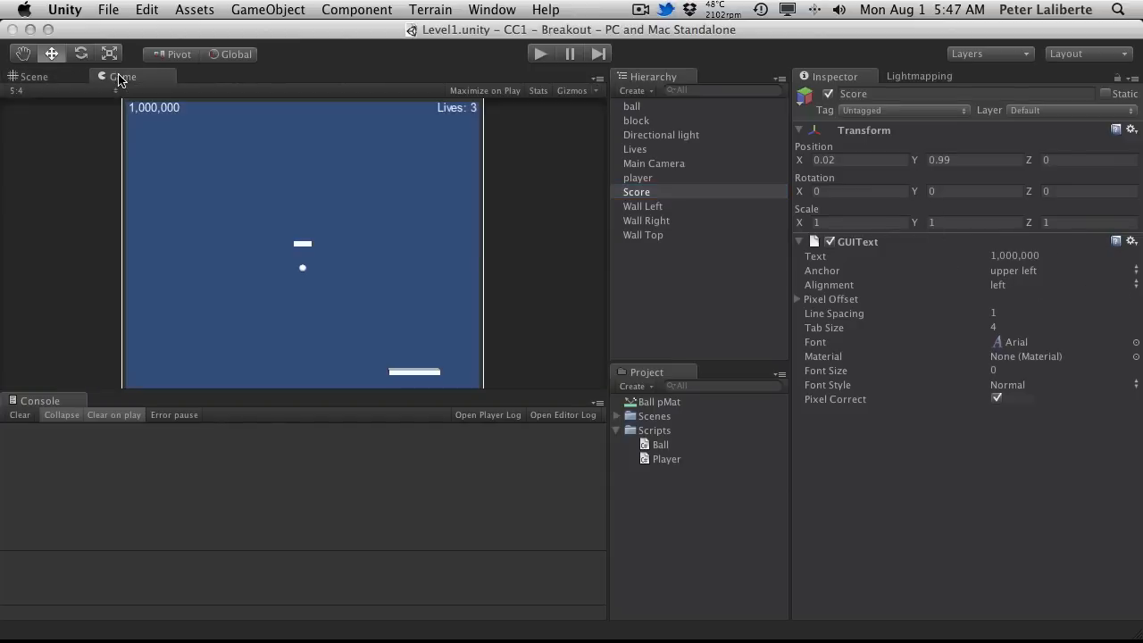
mouse_move(579, 402)
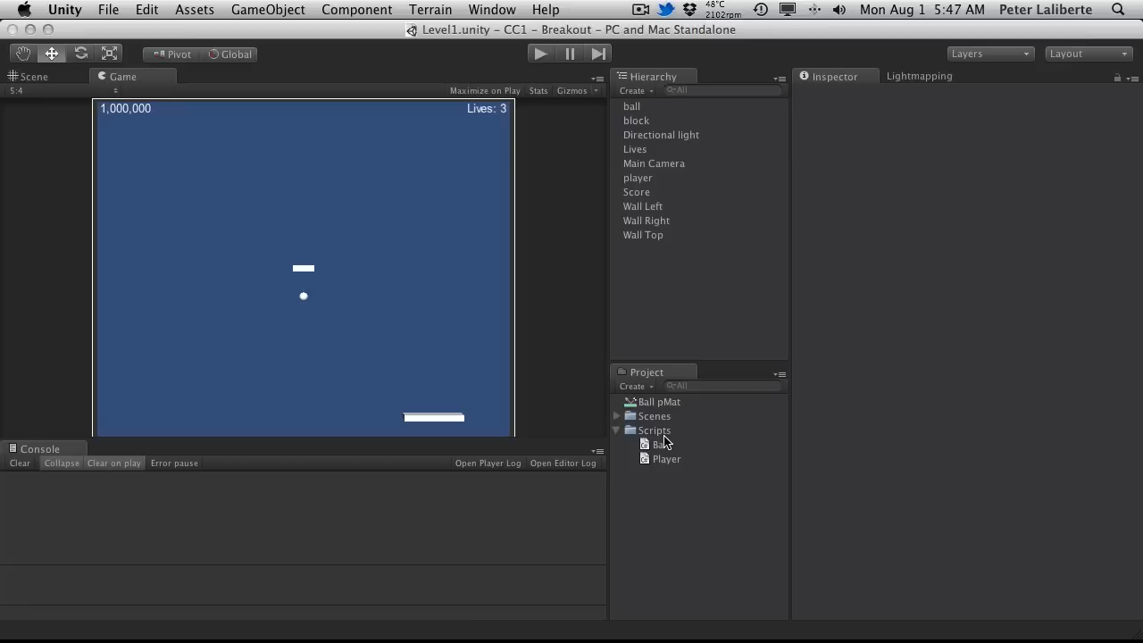
Step: Create a C# script named Score in the Scripts folder, fixing the 'Sore' typo
right_click(654, 429)
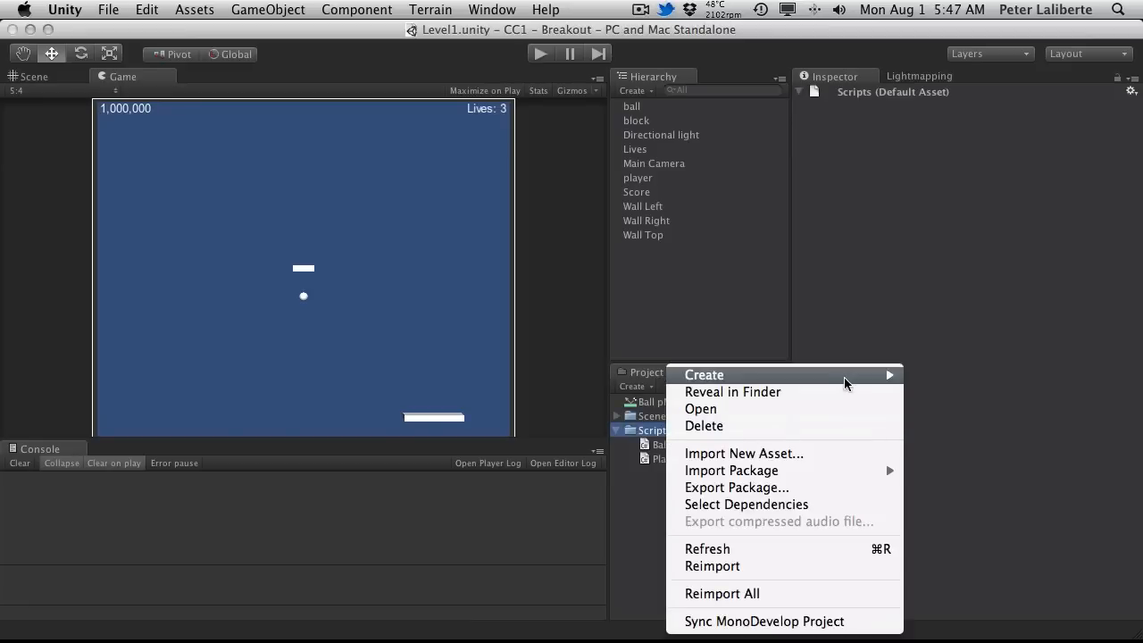
click(704, 374)
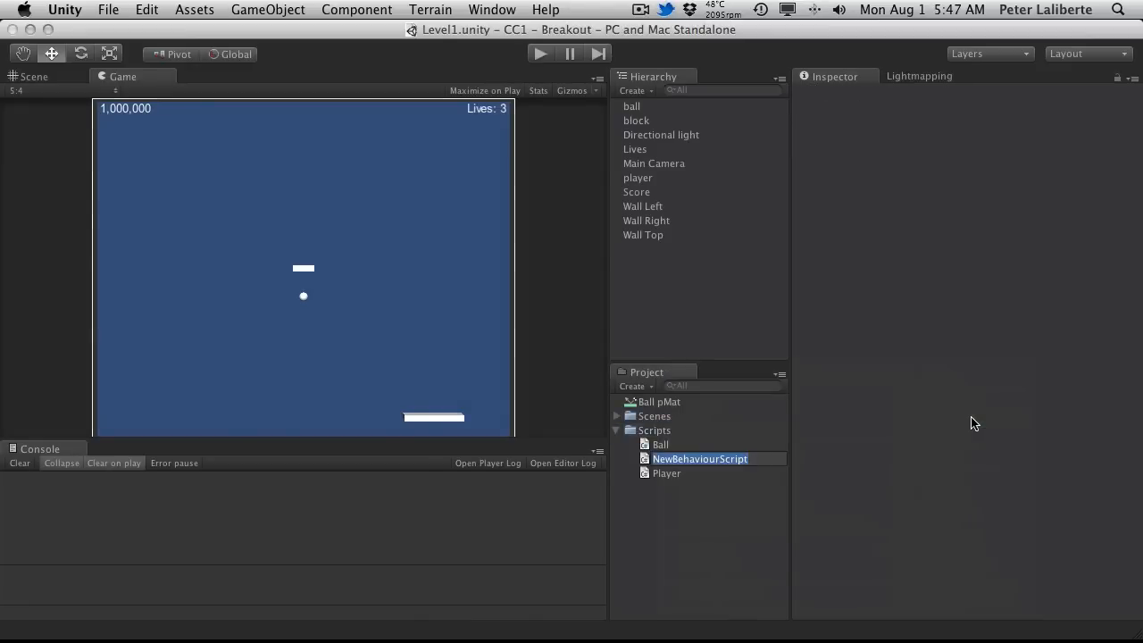
click(699, 458)
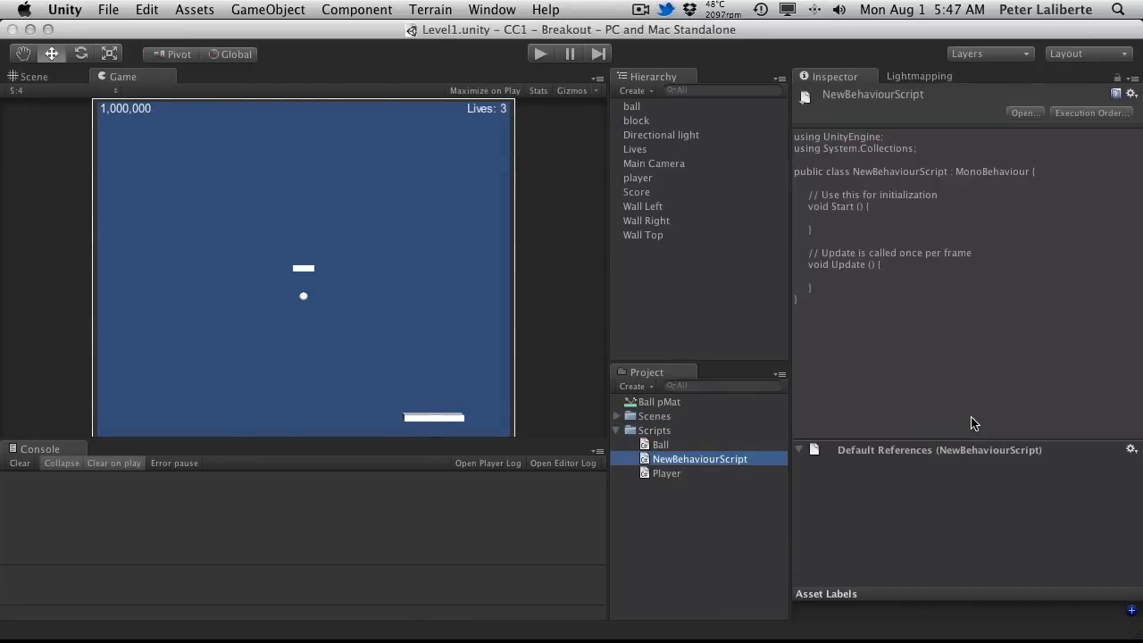
text(Sore)
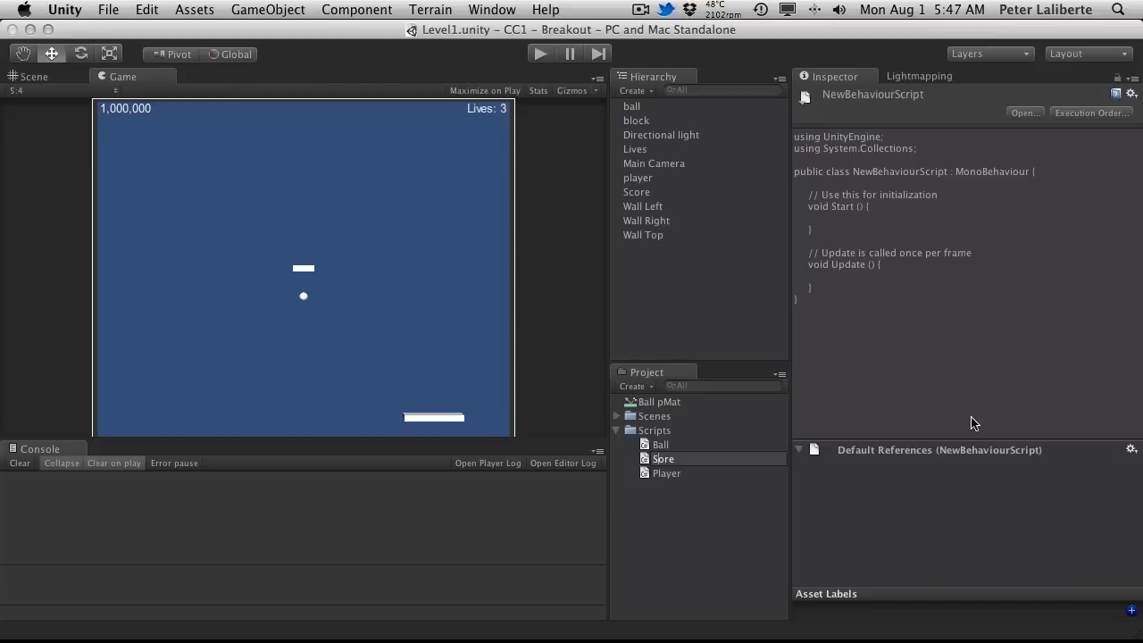
click(665, 473)
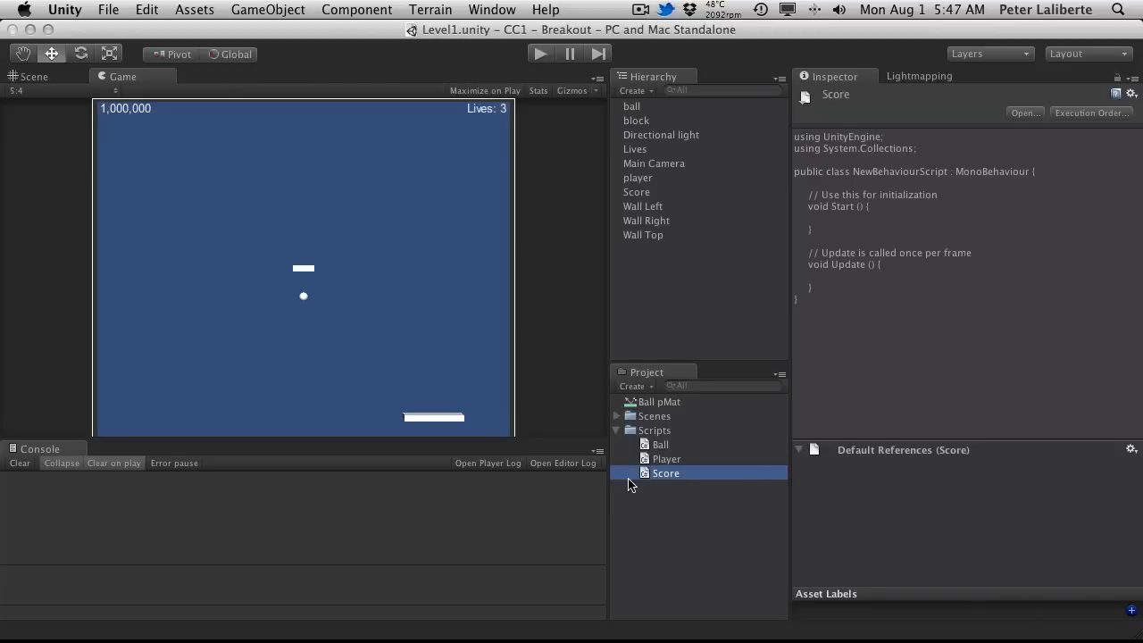
Step: Rename the class to Score and declare public static int score = 0
double_click(665, 472)
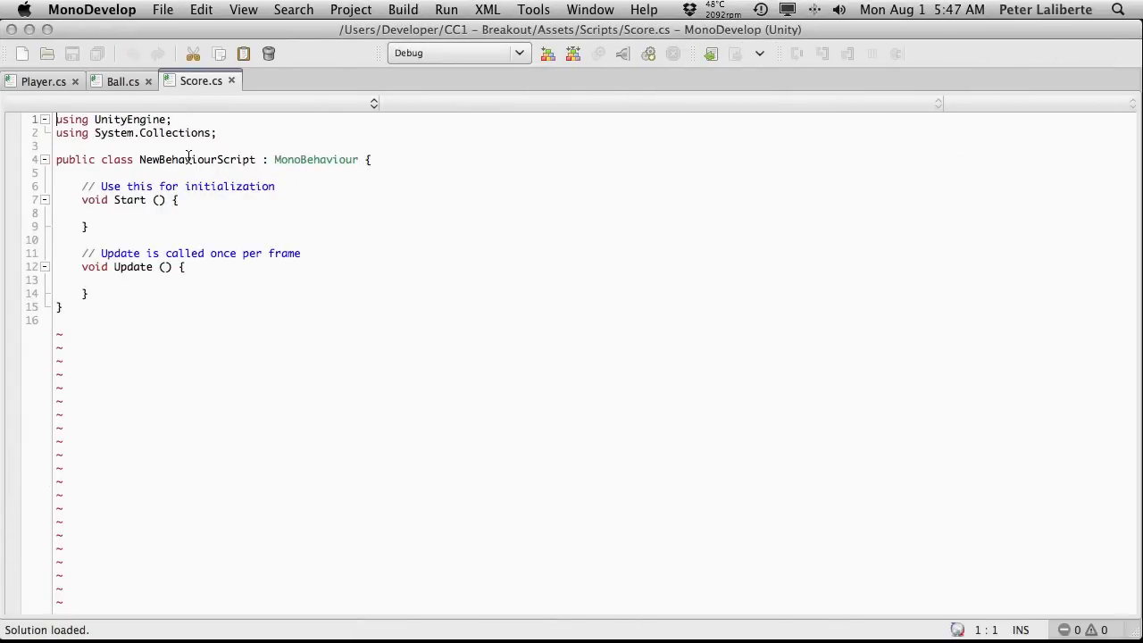
text(Score)
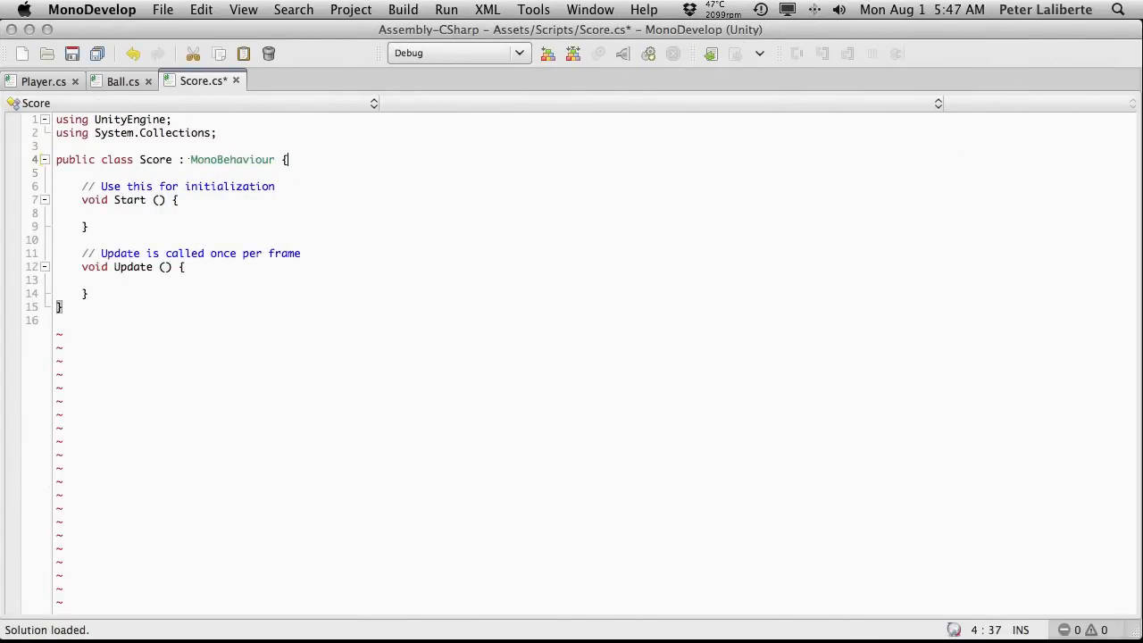
key(Return)
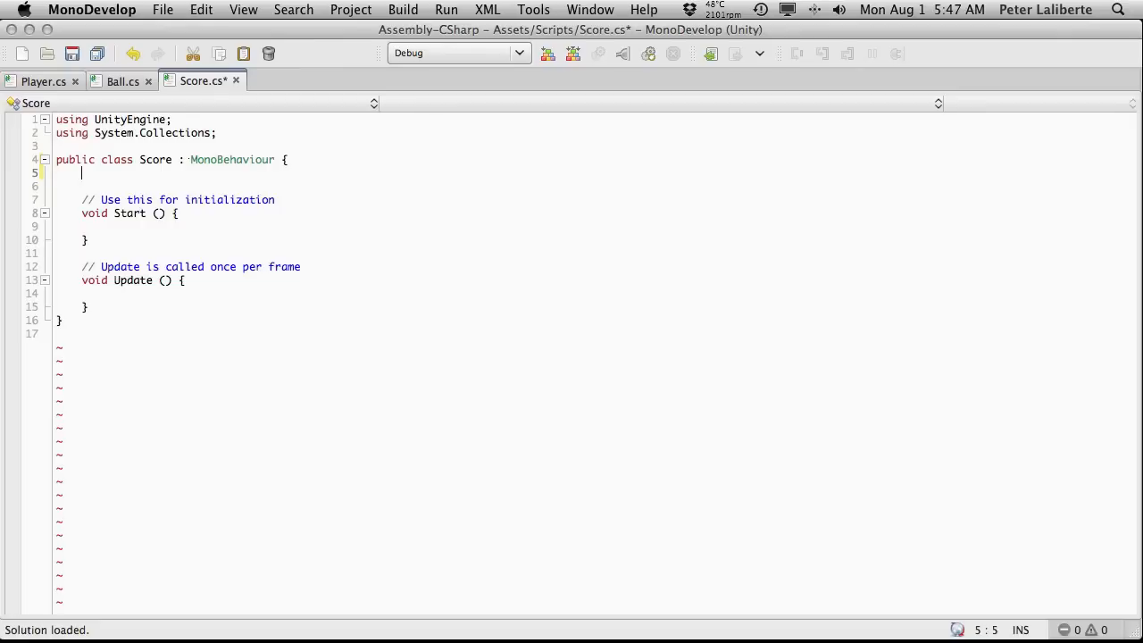
text(public static)
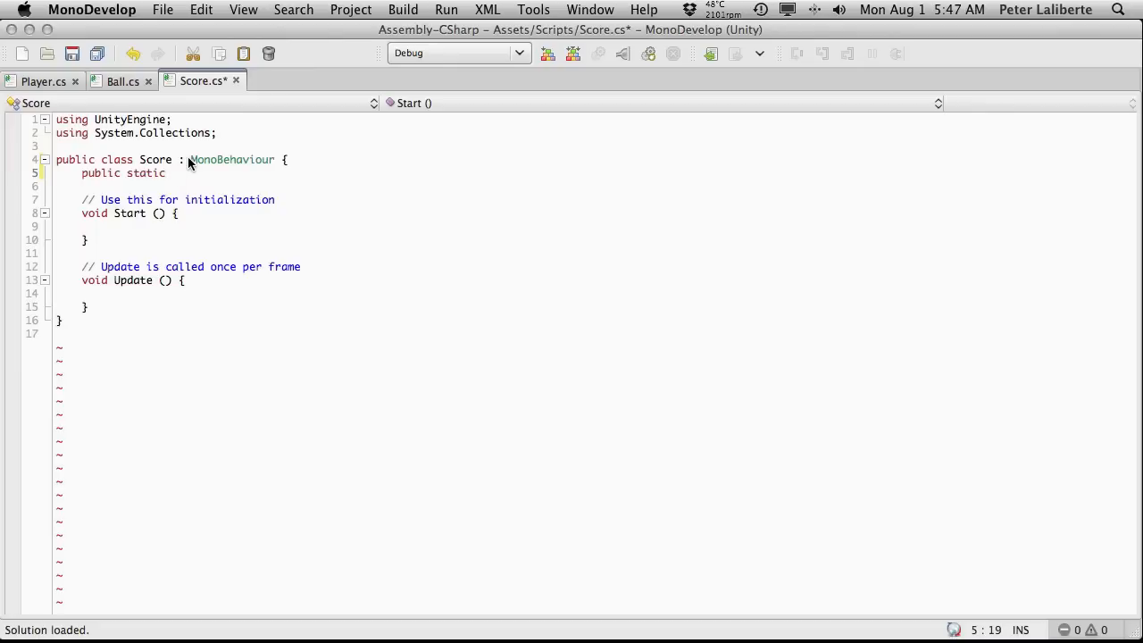
text(score)
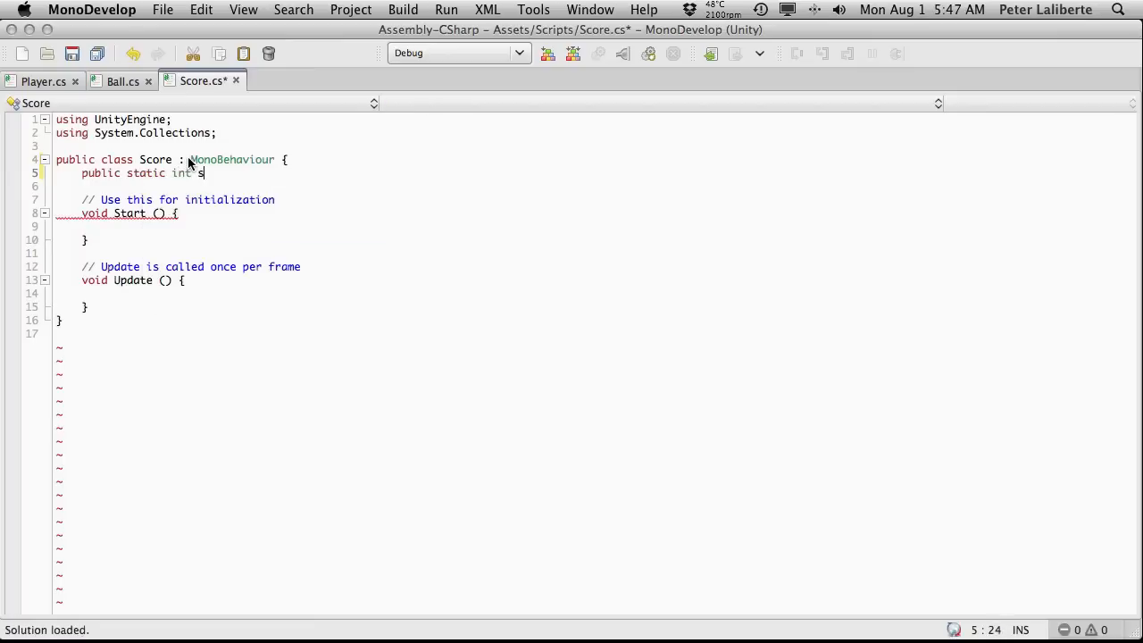
text(core =)
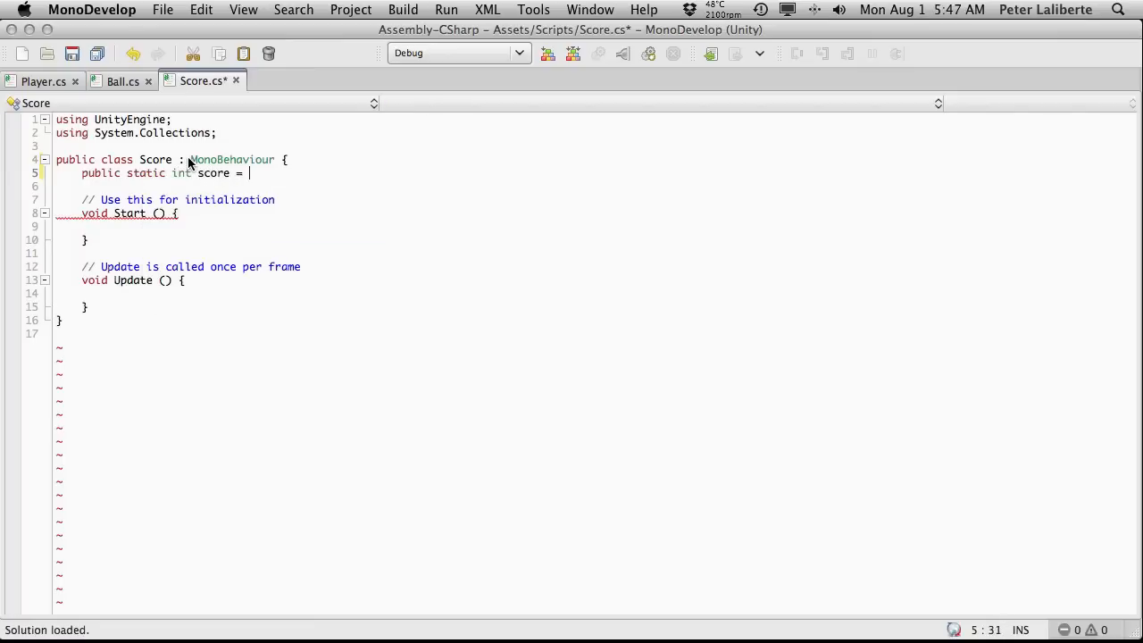
text(0;)
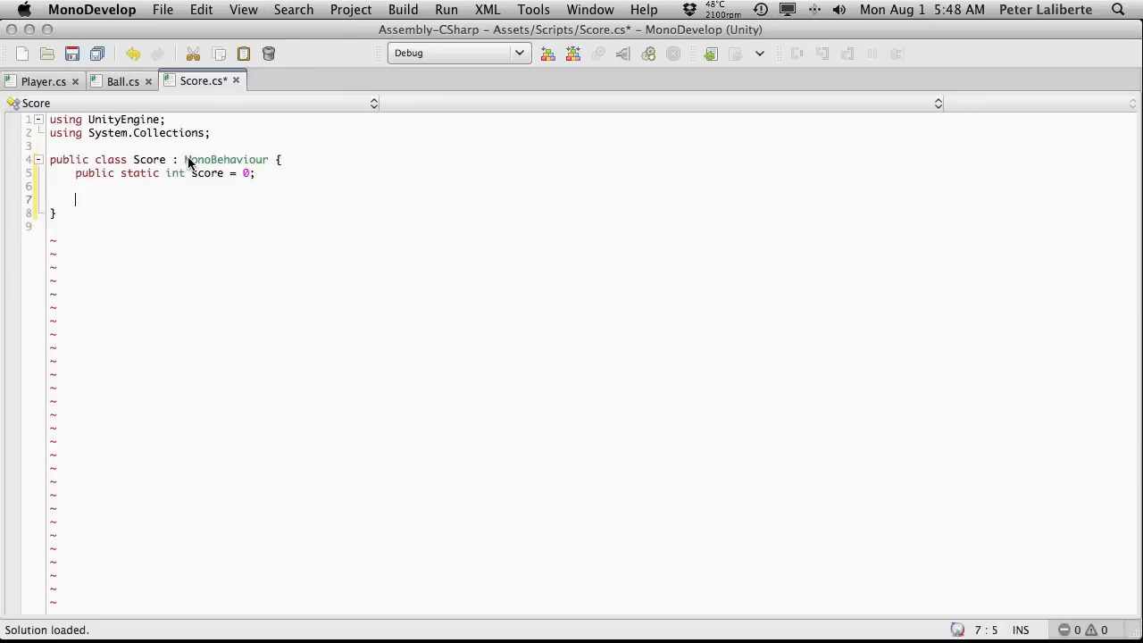
Step: Replace Start and Update with an empty public static void AddScore(int val) method
text(public static)
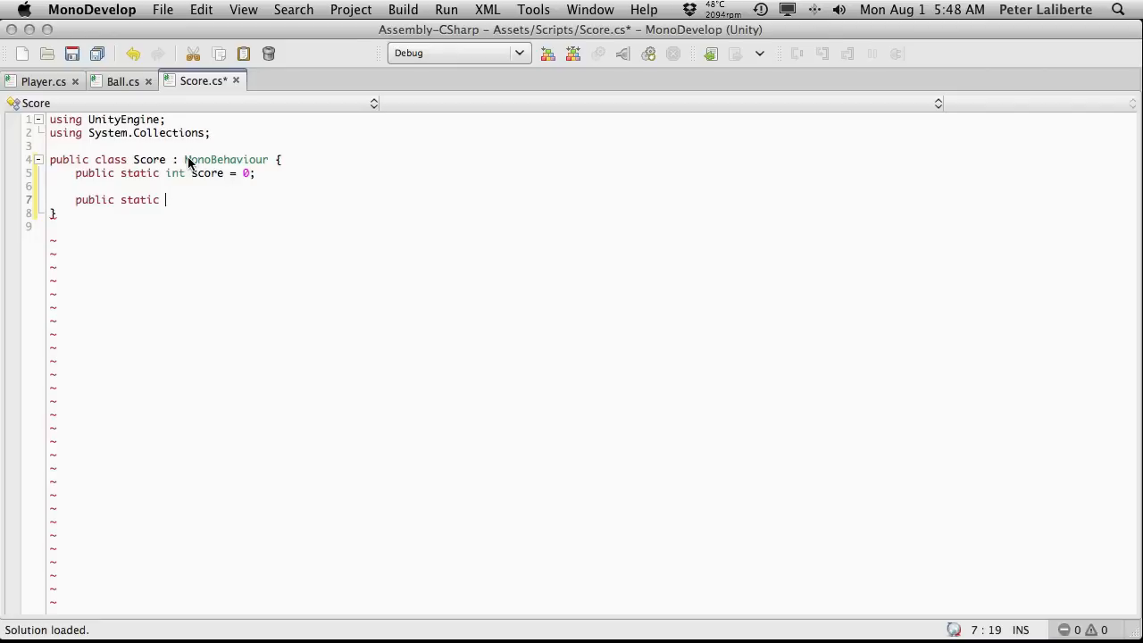
text(A)
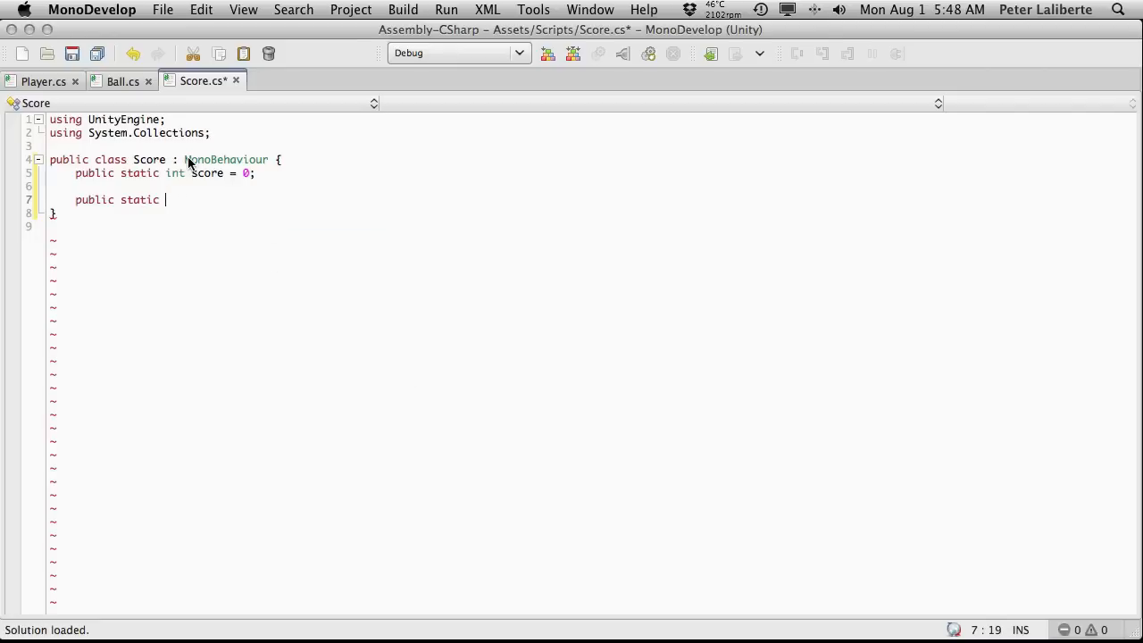
text(void Ad)
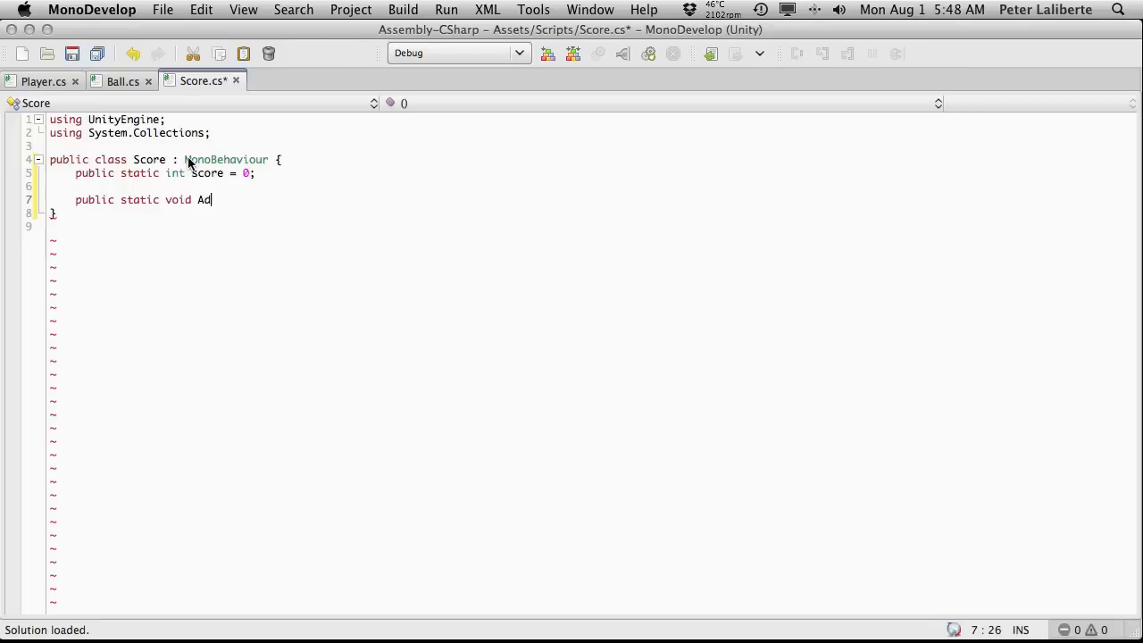
text(dScore)
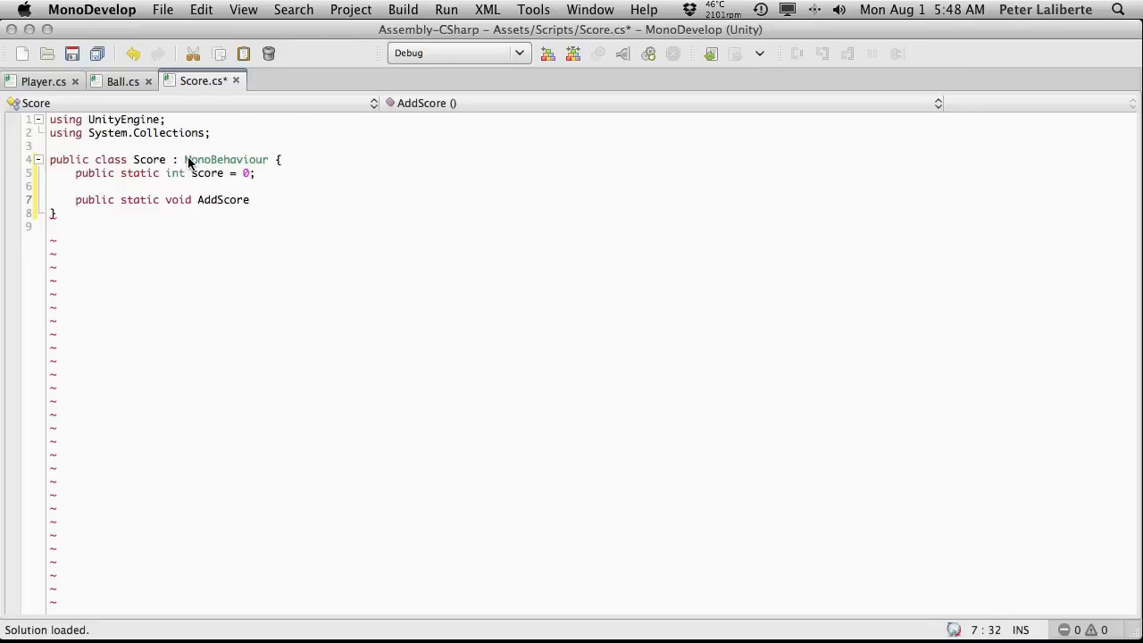
text(() {)
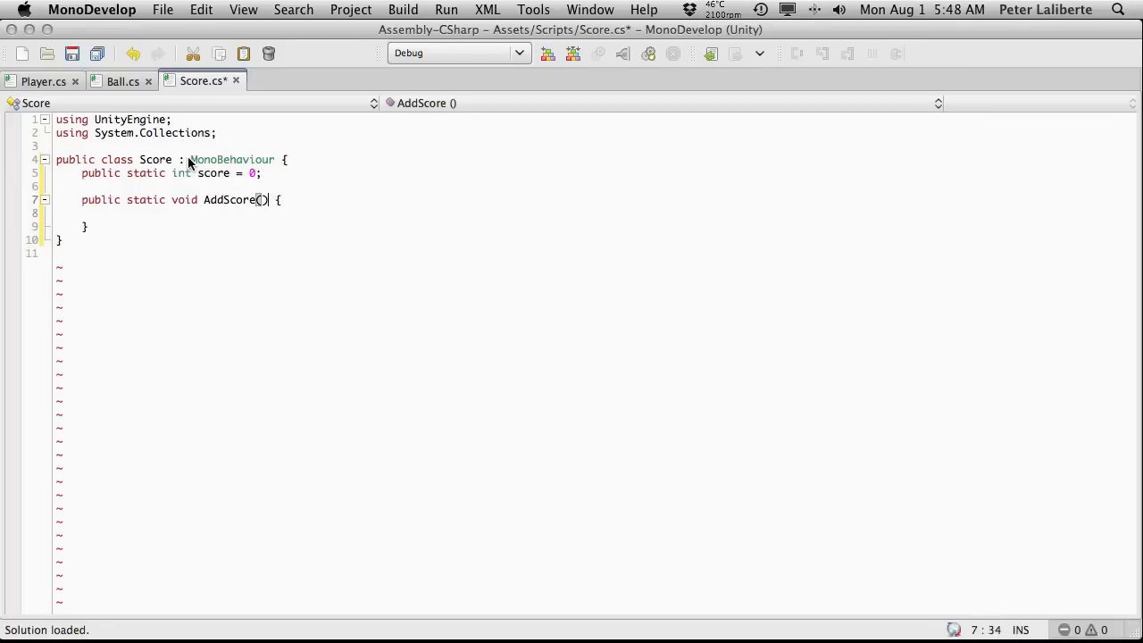
text(int)
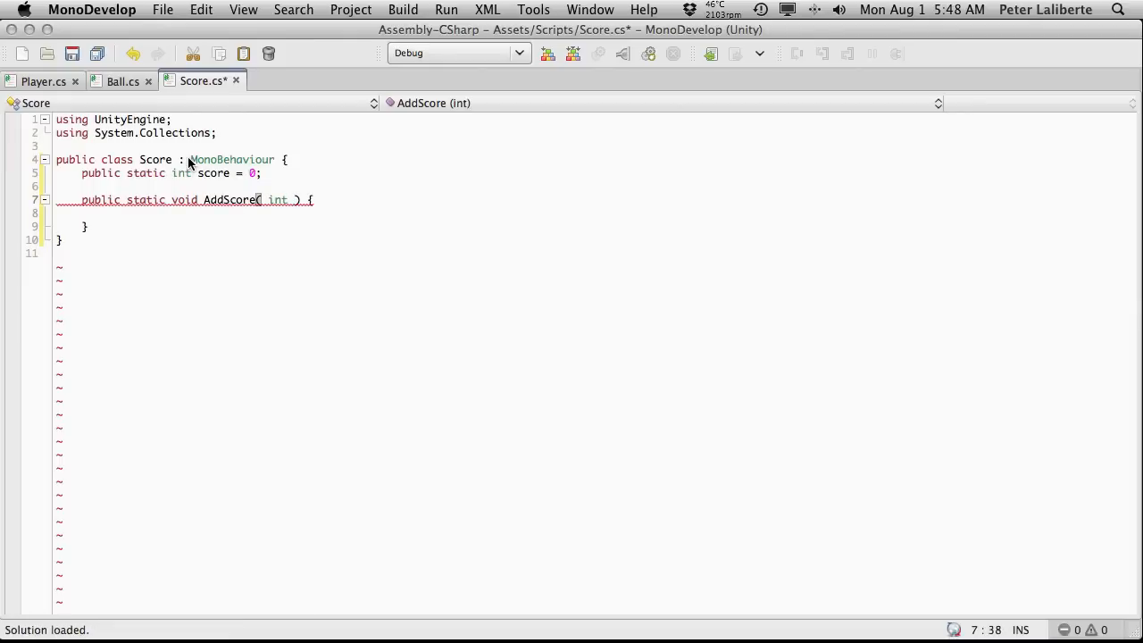
text(val)
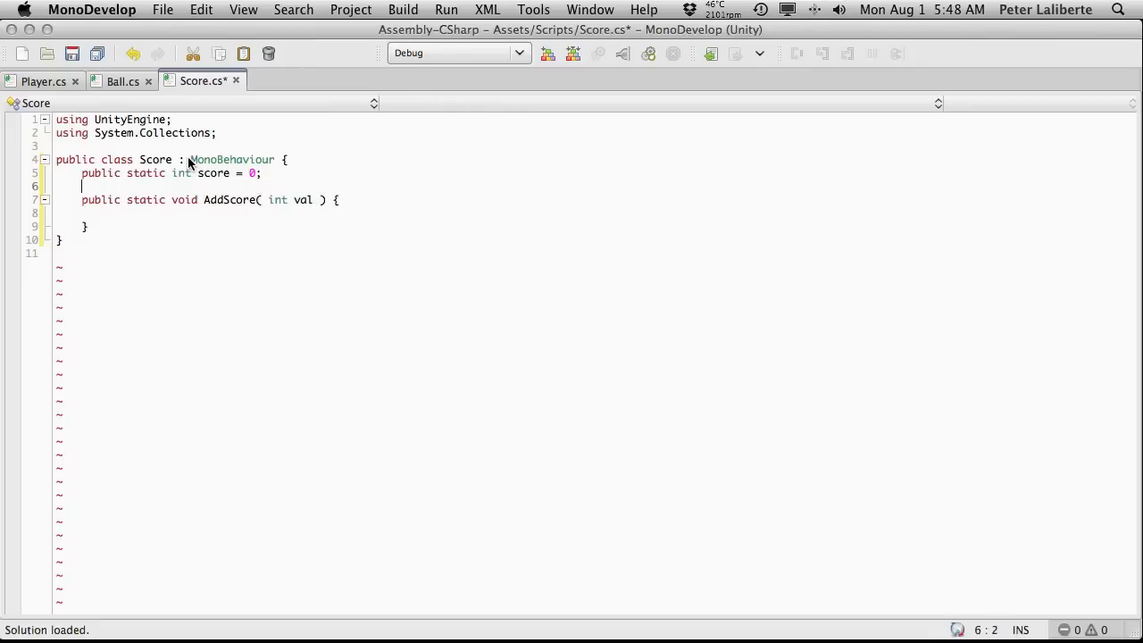
click(108, 212)
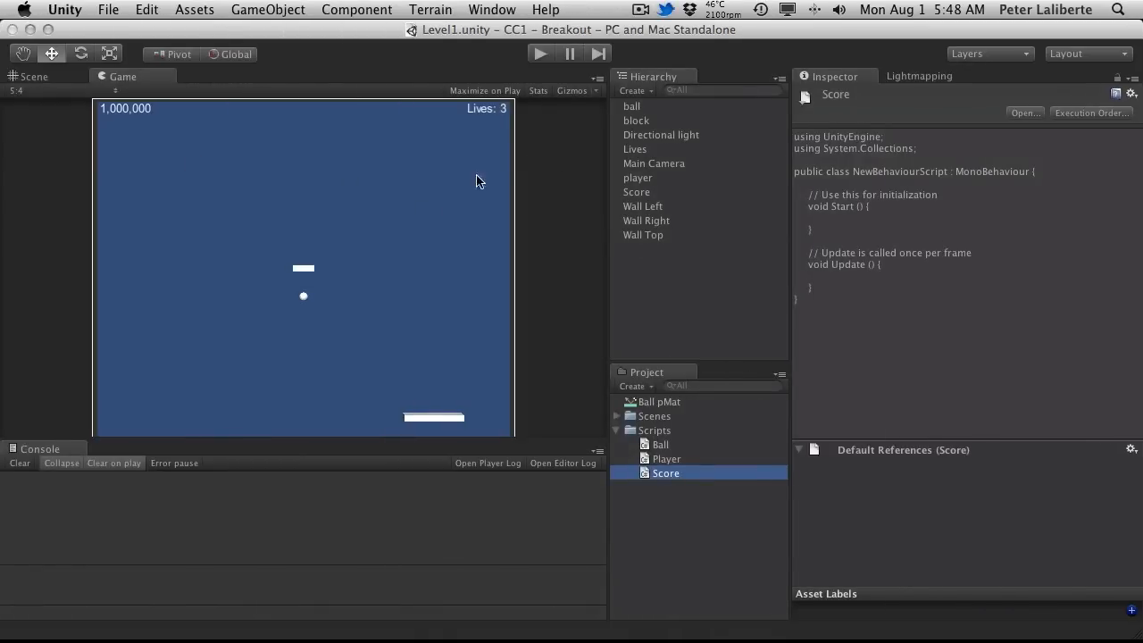
click(636, 191)
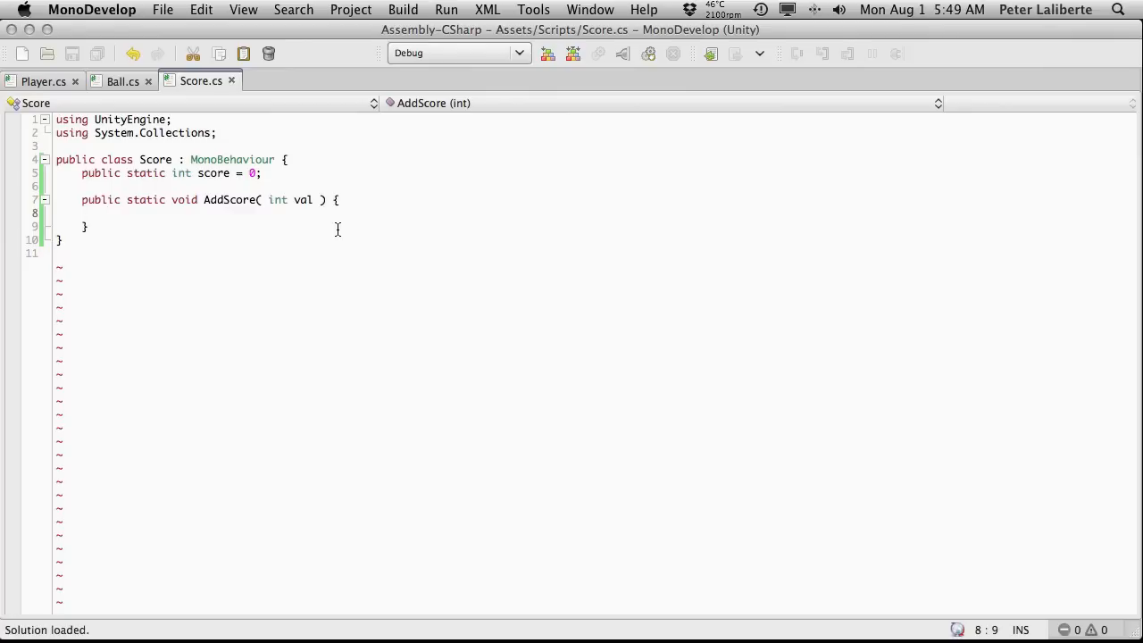
Step: Begin a guiTex reference inside AddScore, with GUIText suggested by autocomplete
text(guiTex)
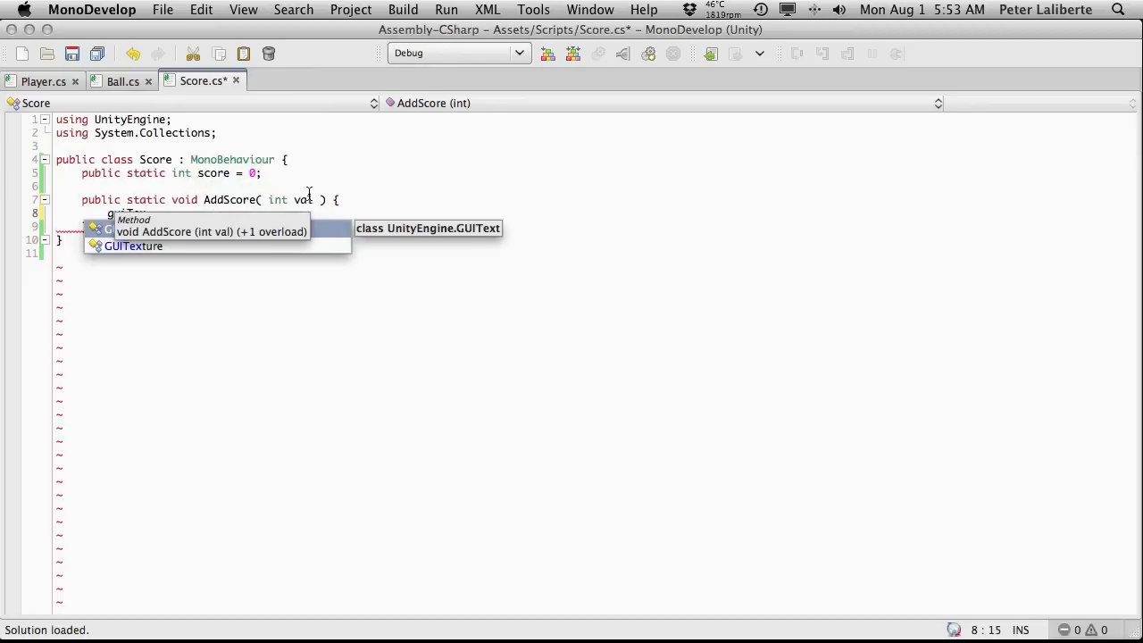
text(guiTex)
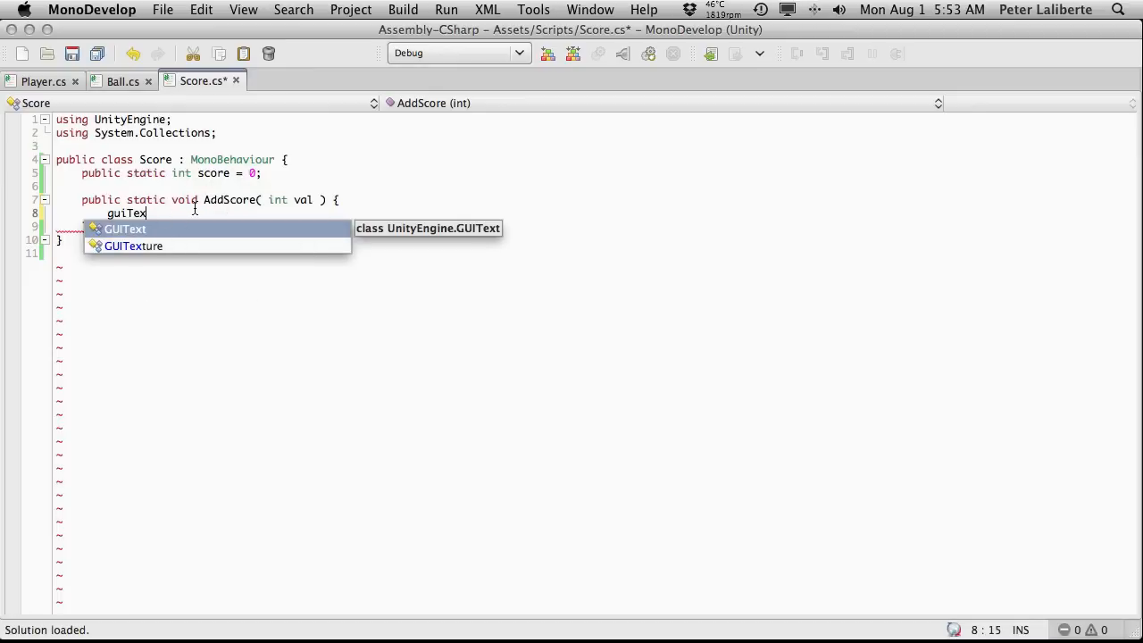
mouse_move(187, 194)
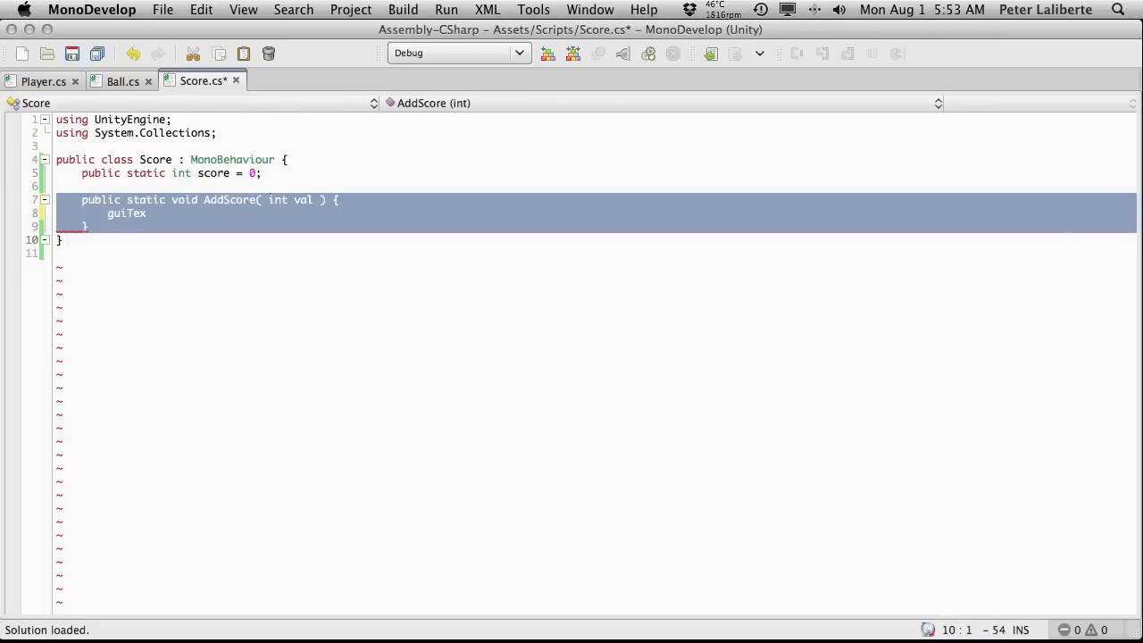
Step: Replace AddScore with Update() setting guiText.text = score.ToString();
key(Delete)
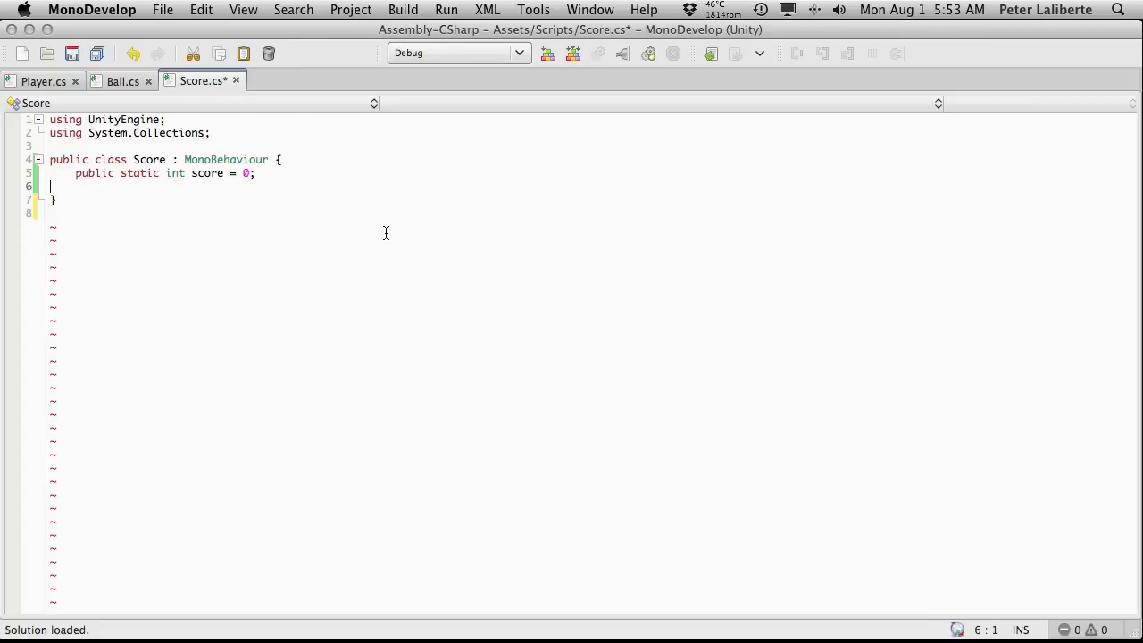
key(Return)
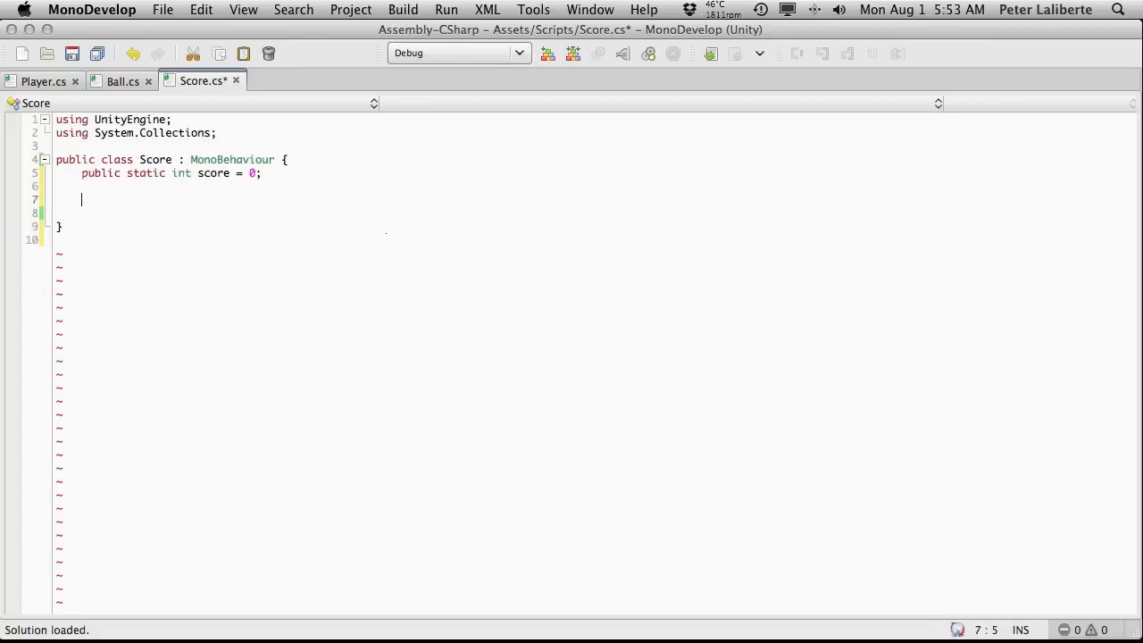
text(updatre)
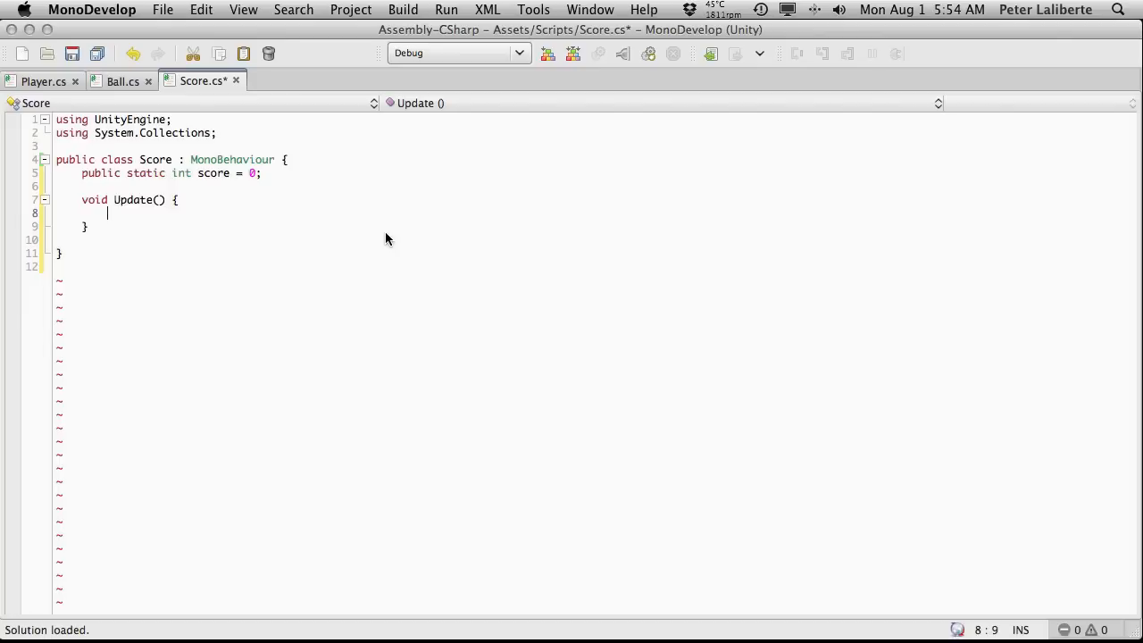
text(gui)
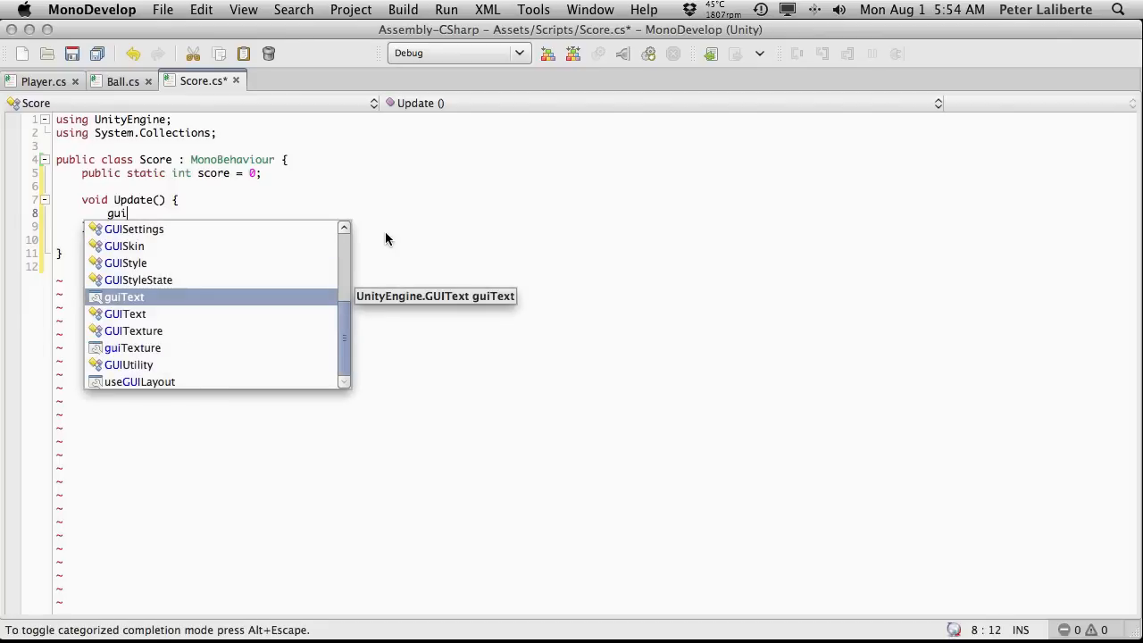
text(Text.text)
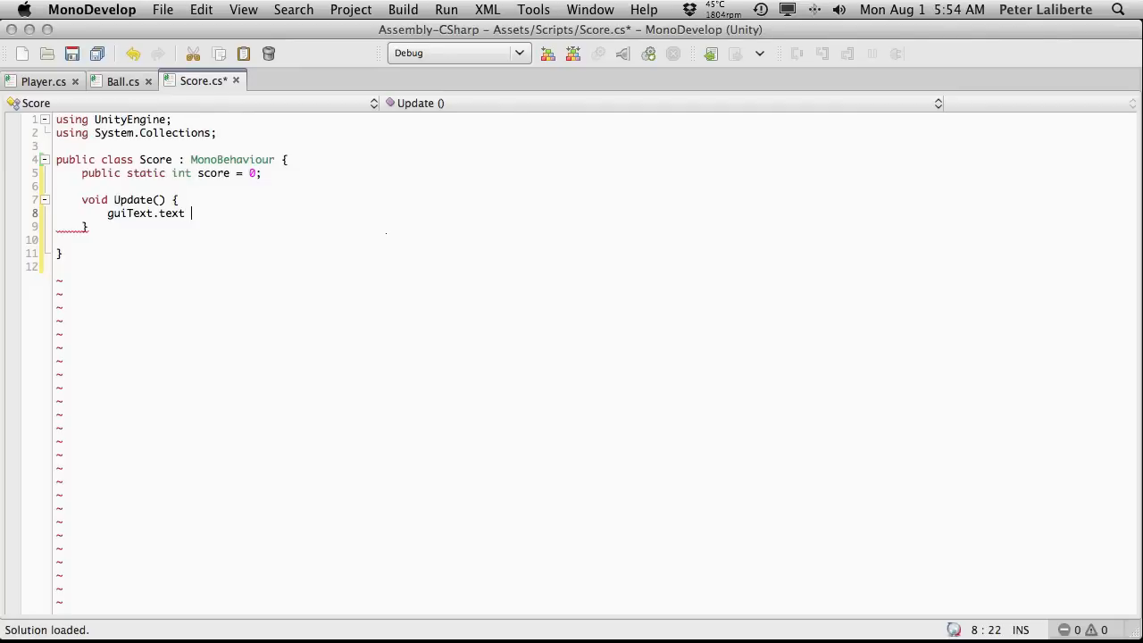
text(= score)
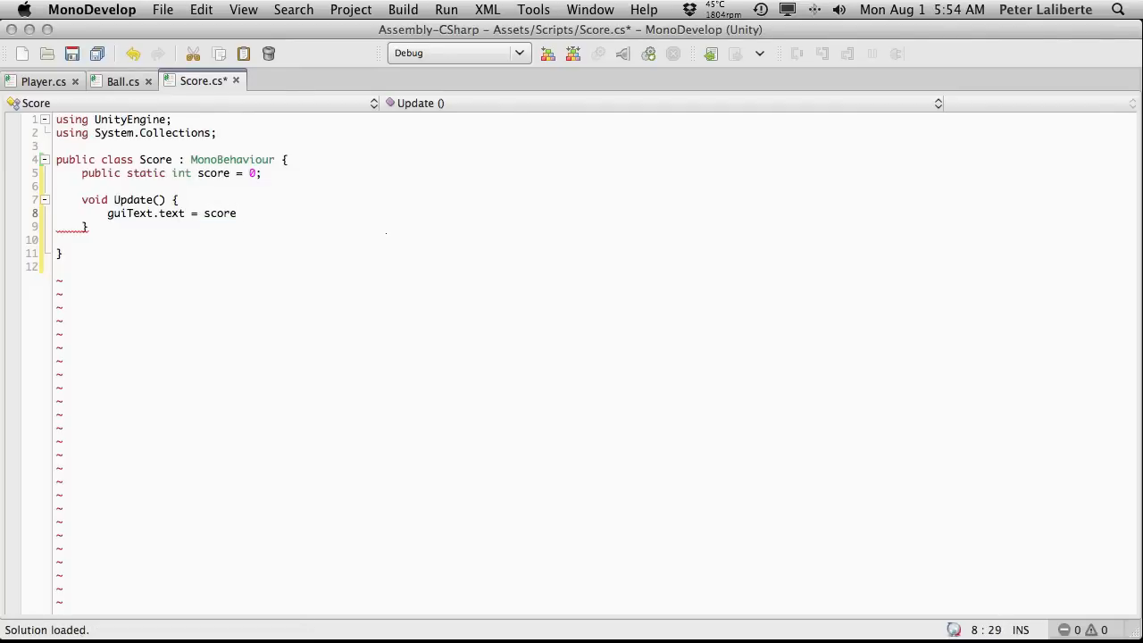
text(.ToString()
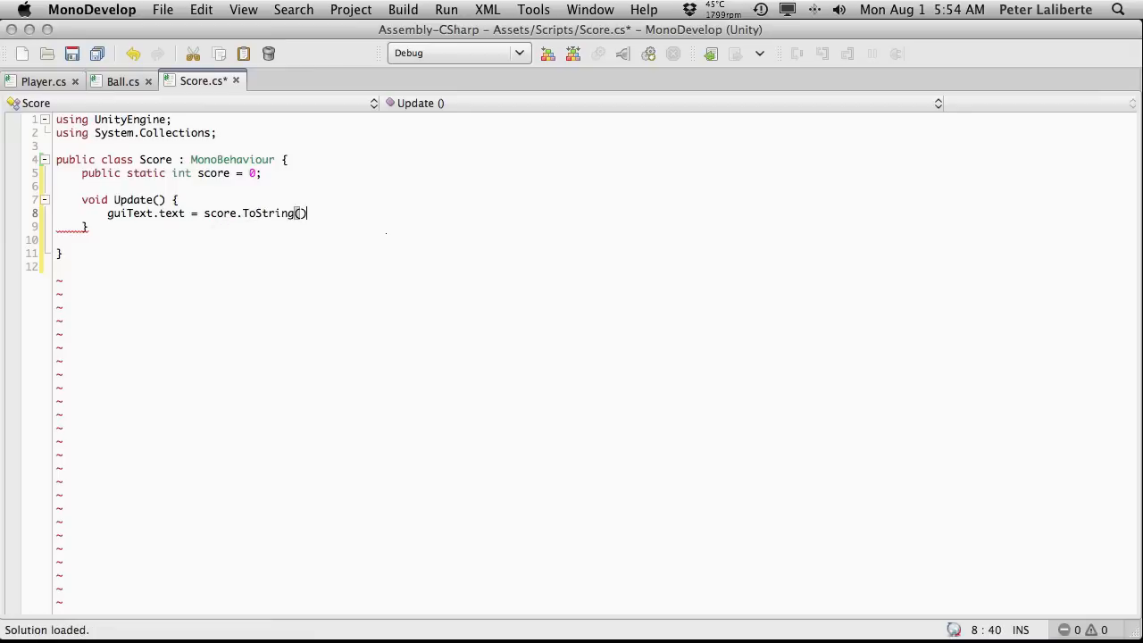
text(;)
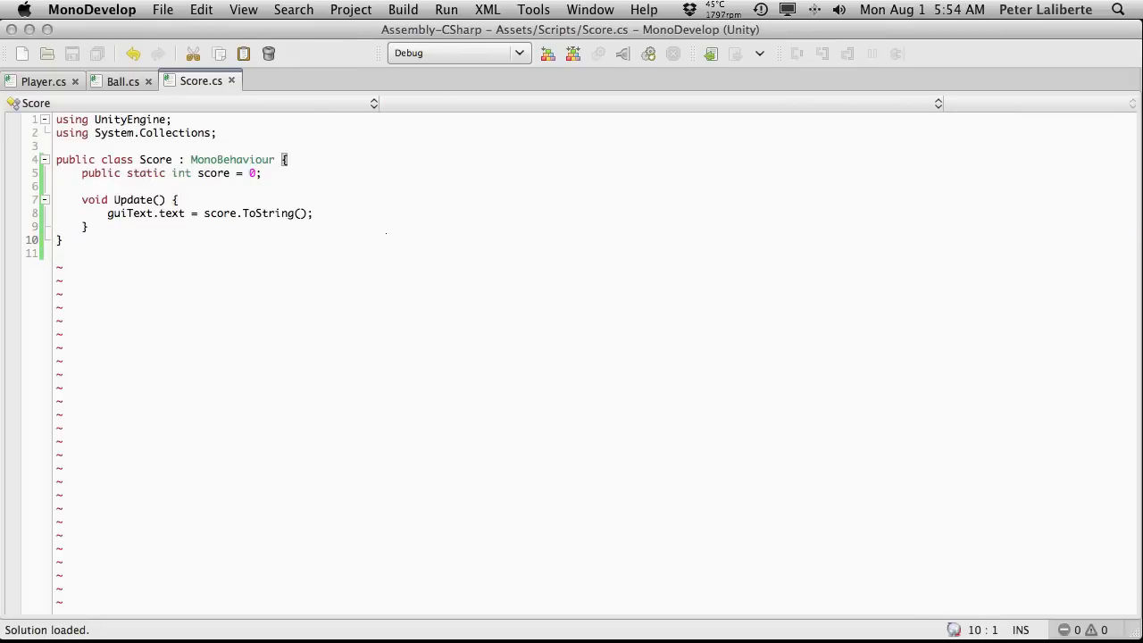
Step: Save Score.cs and return focus to Unity
click(134, 199)
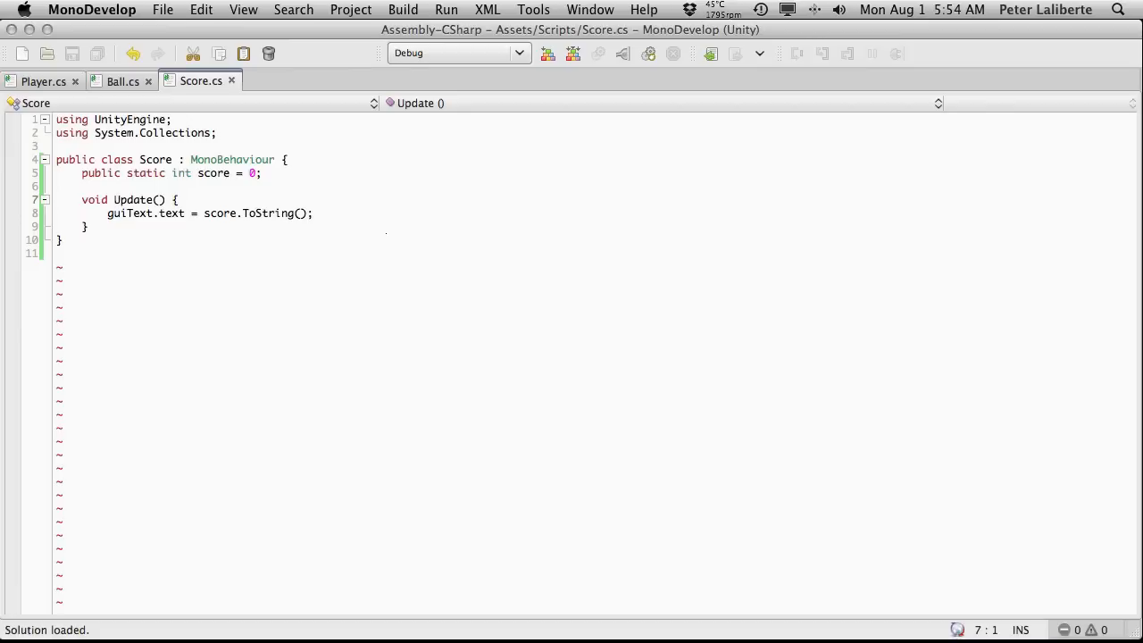
click(57, 199)
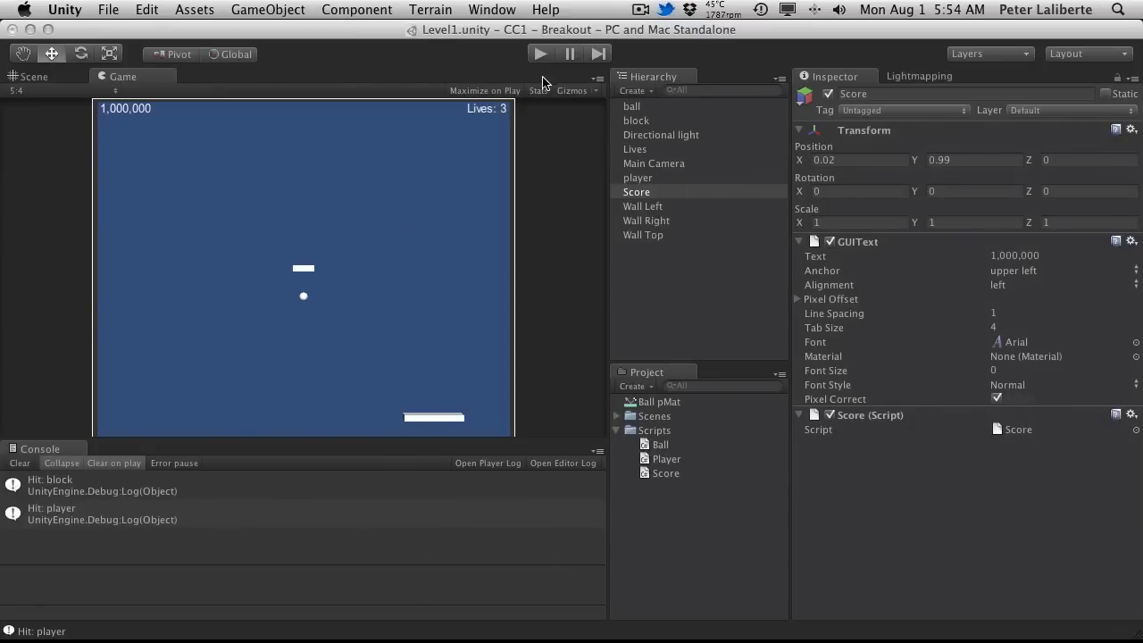
click(540, 53)
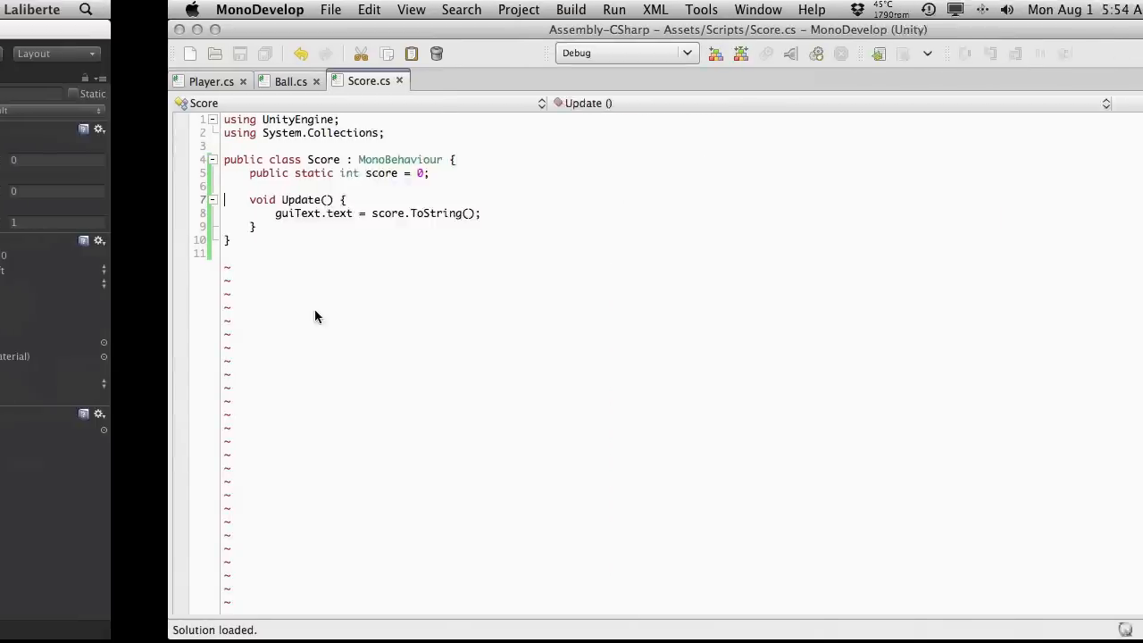
Step: In Ball.cs OnCollisionEnter, add the test line Score.score += 10; after the velocity line
click(290, 81)
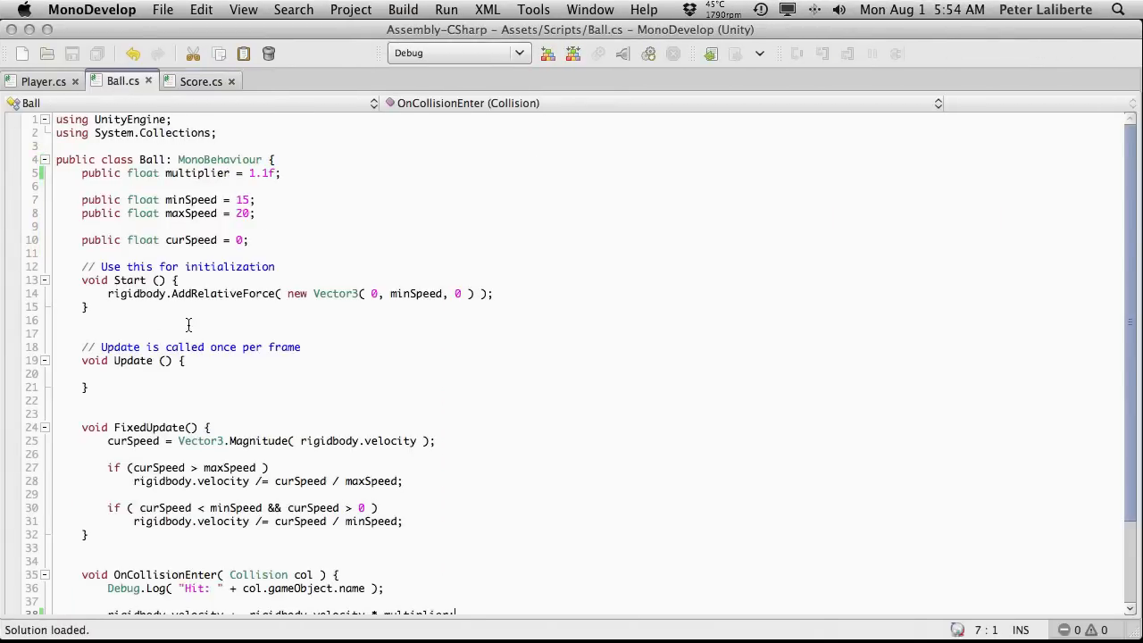
scroll(down, 3)
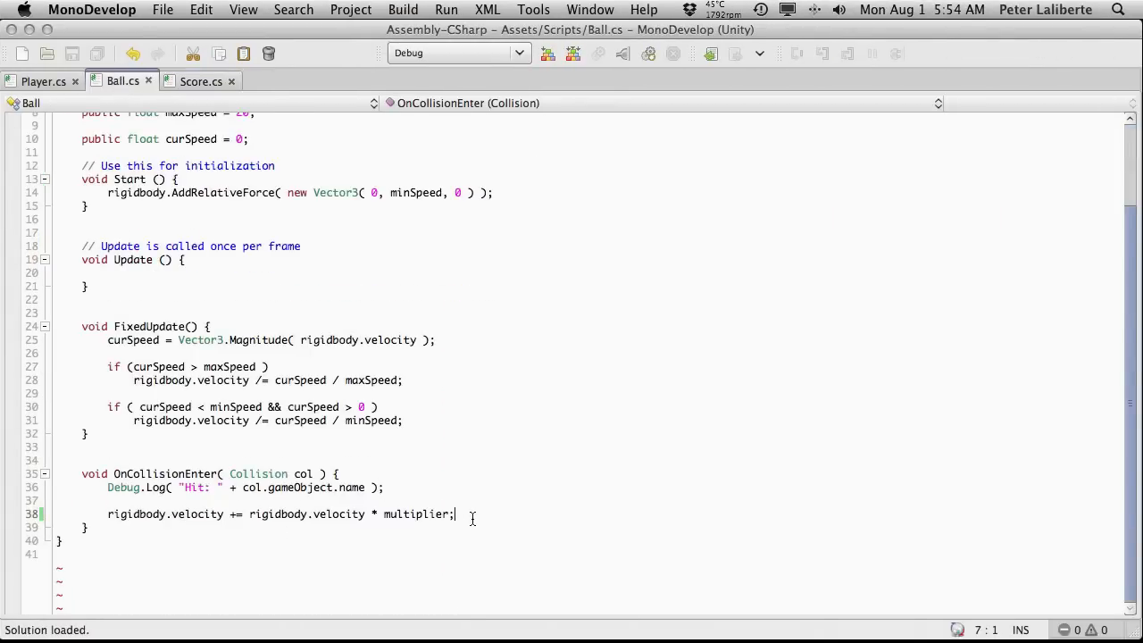
key(Return)
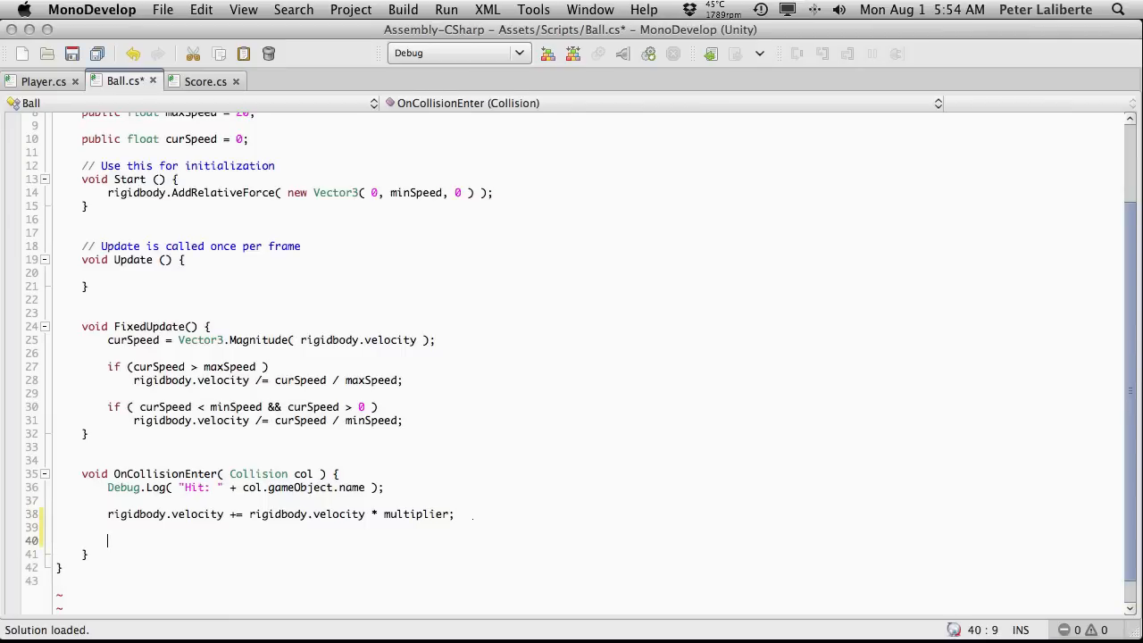
text(Score)
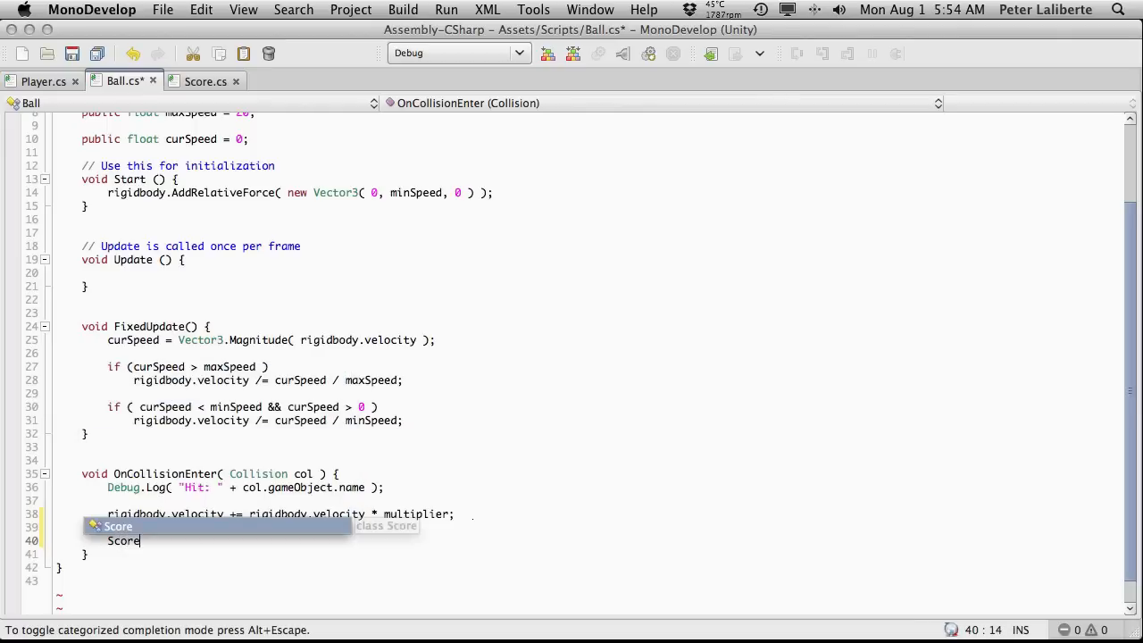
text(.score)
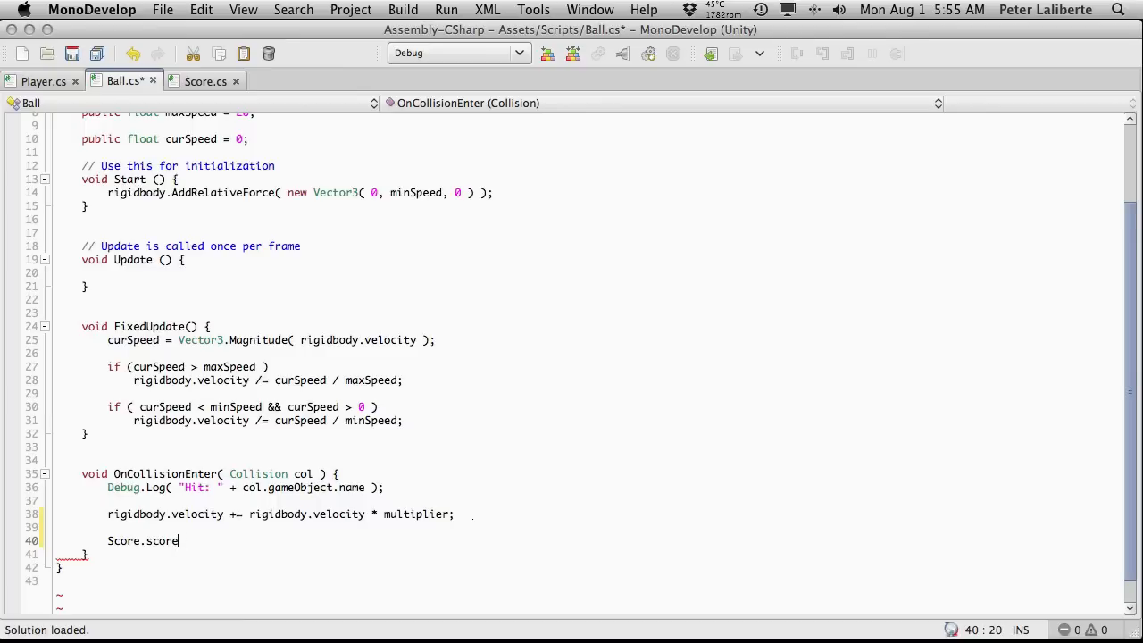
text(+= 10;)
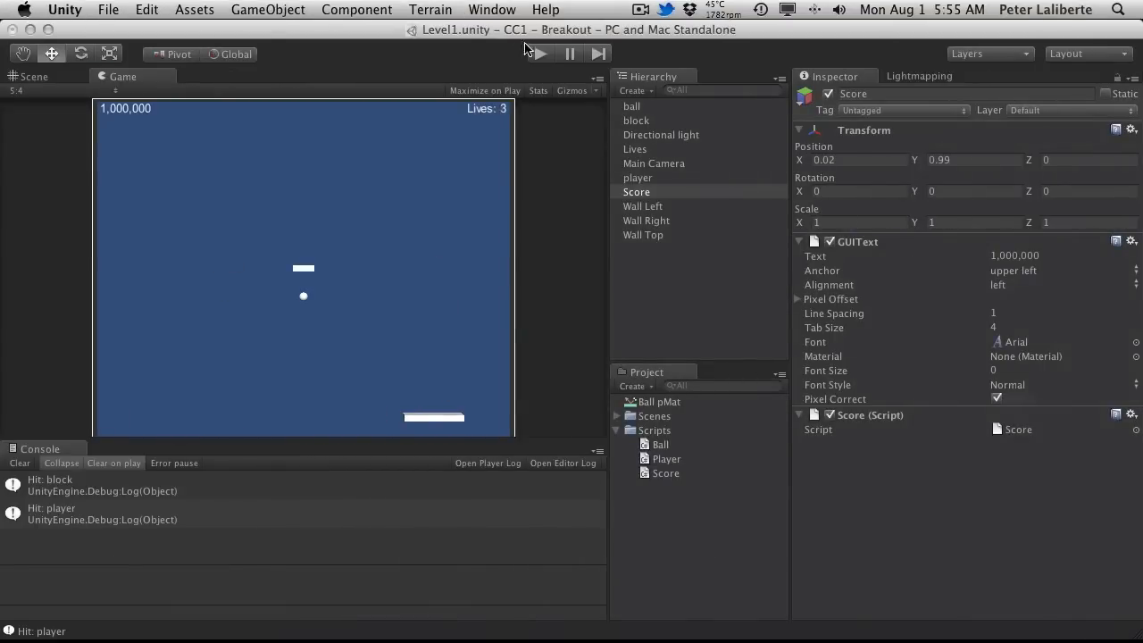
Step: Play the Breakout scene to check that ball collisions raise the on-screen score
click(539, 54)
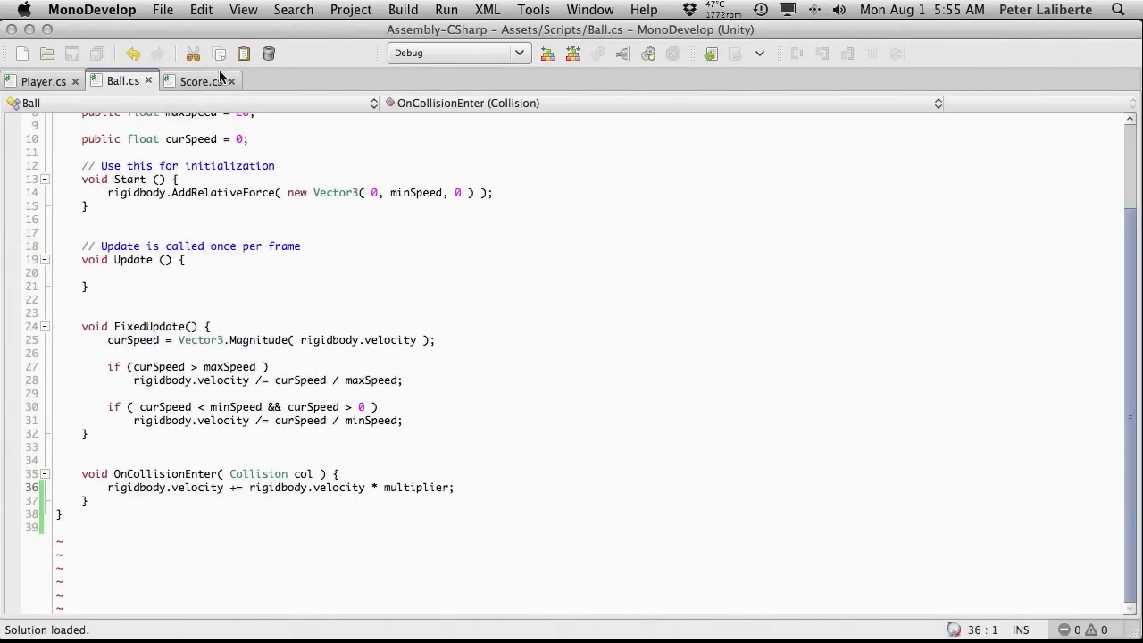
Step: Switch back to the Score.cs tab showing its Update method
click(200, 82)
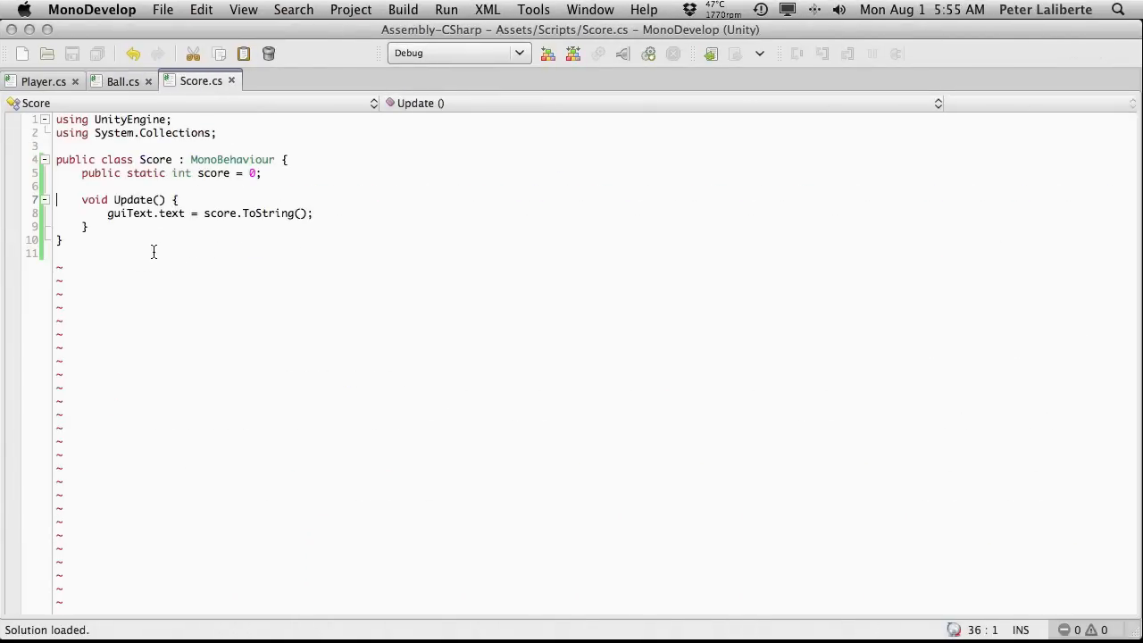
mouse_move(285, 245)
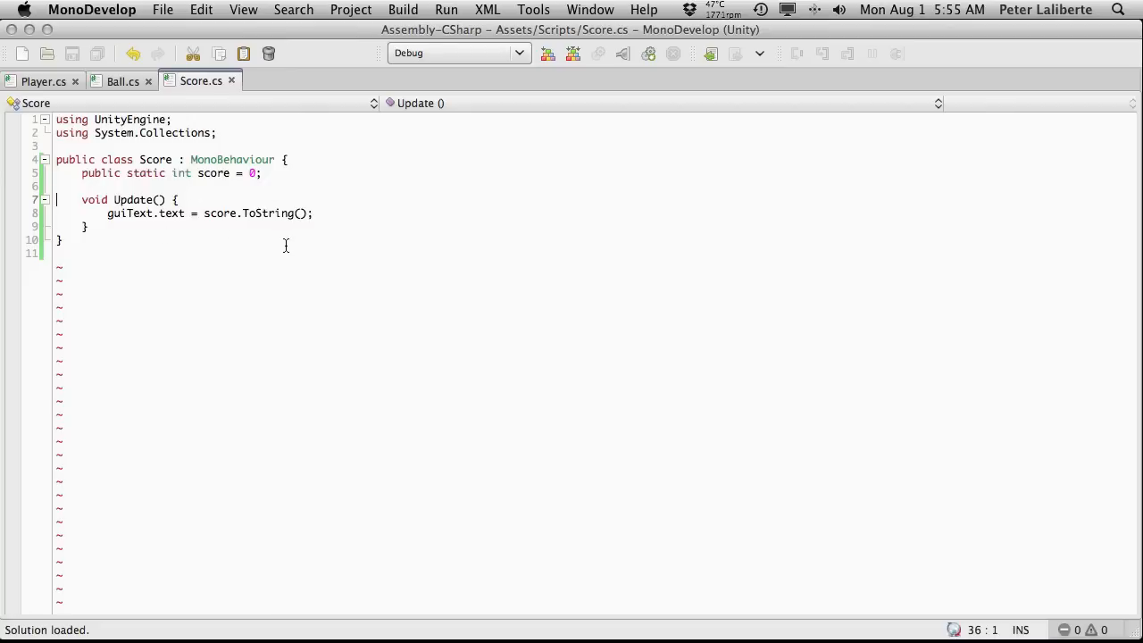